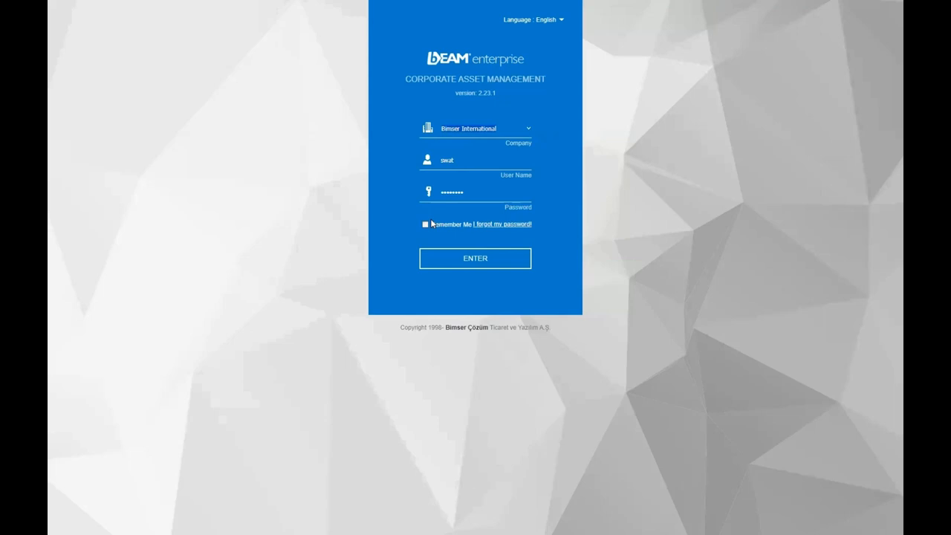
Step: Sign in with Remember Me ticked, landing on the Maintenance dashboard
left_click(425, 223)
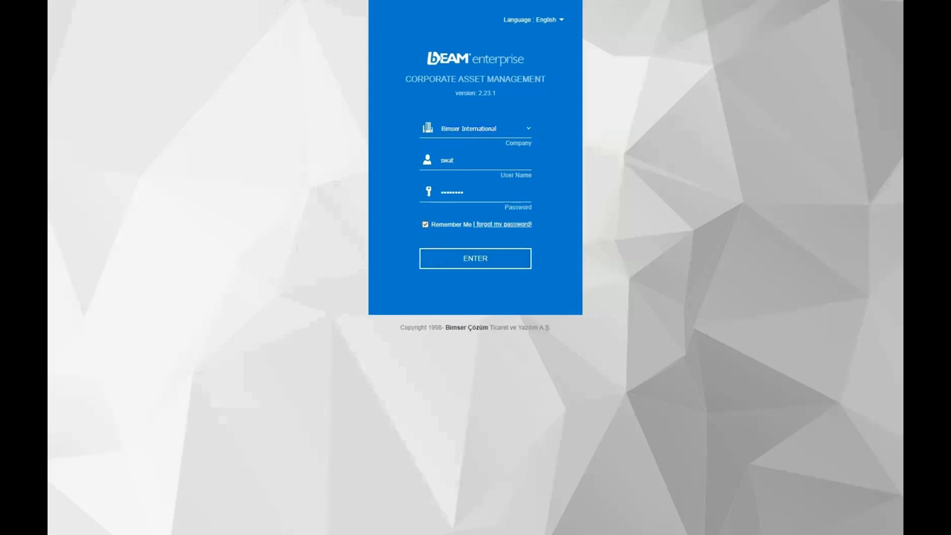
left_click(475, 258)
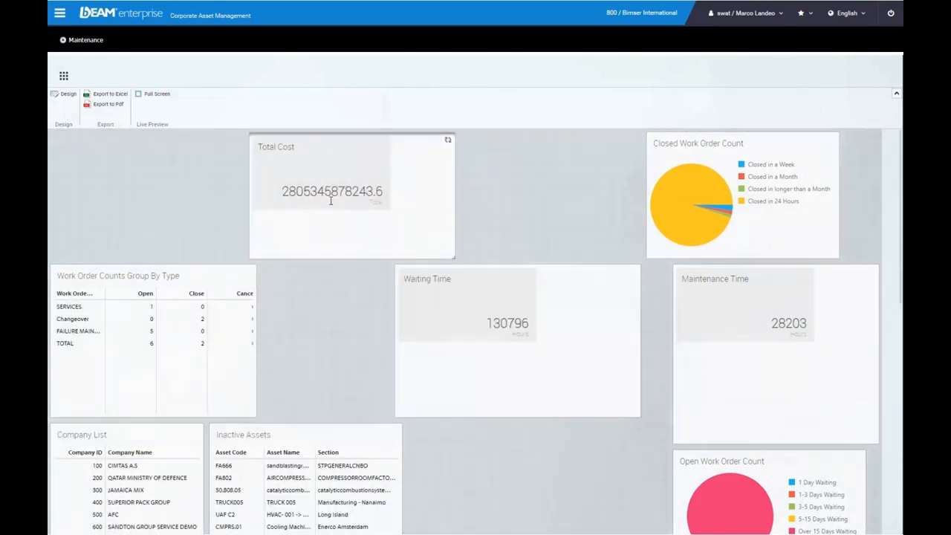
scroll("down", 3)
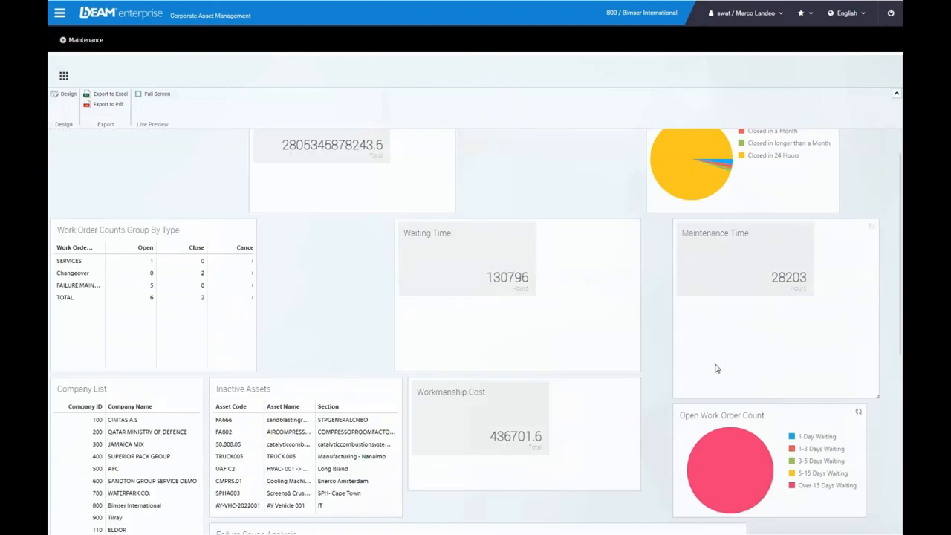
Step: Enter the Asset Management area from the main navigation menu
left_click(59, 12)
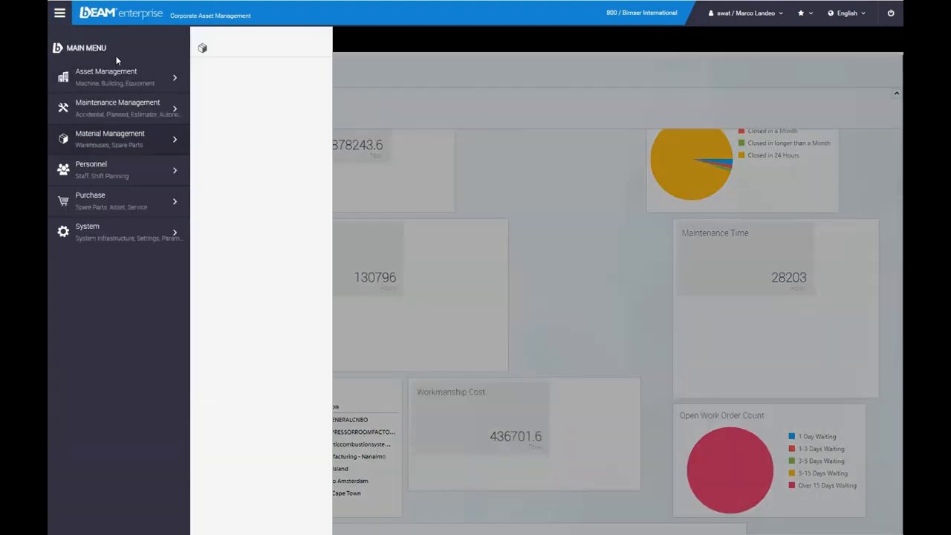
left_click(110, 140)
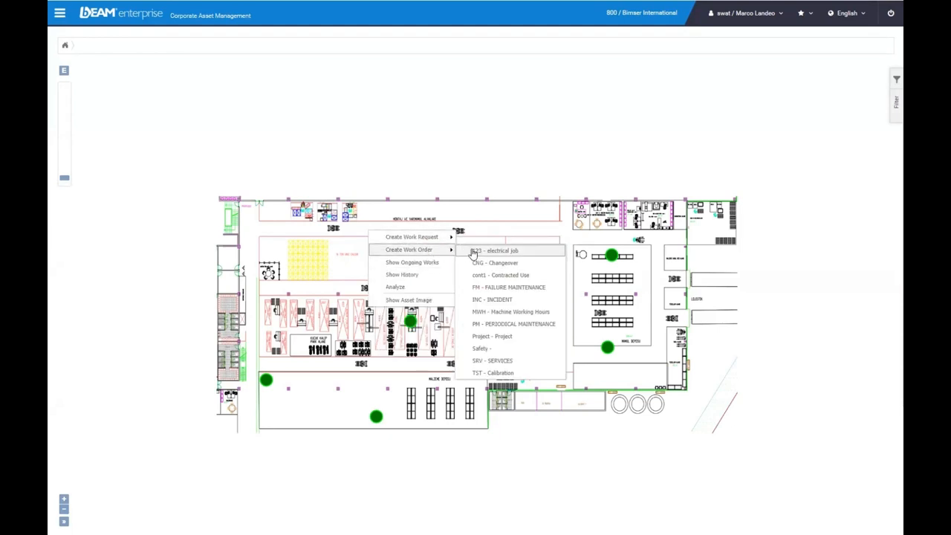
mouse_move(517, 181)
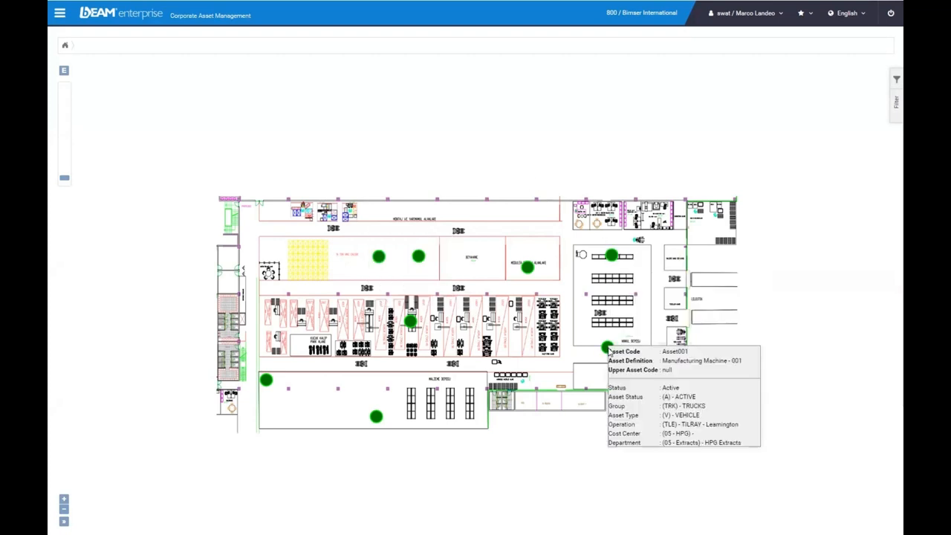
mouse_move(725, 358)
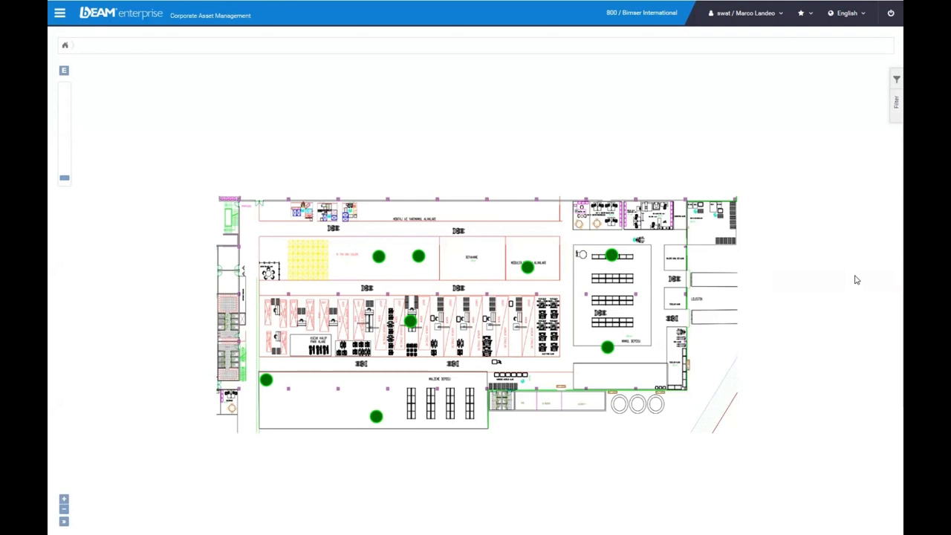
mouse_move(877, 159)
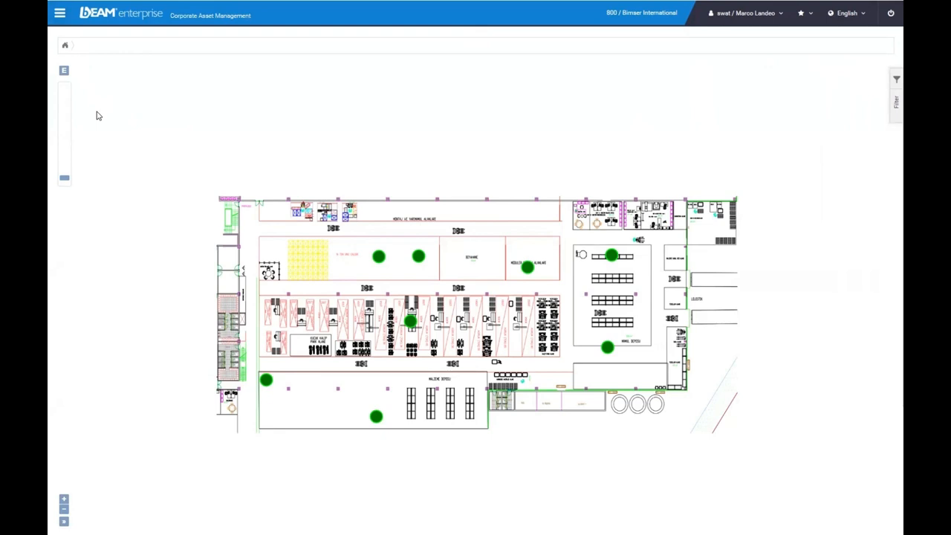
mouse_move(66, 30)
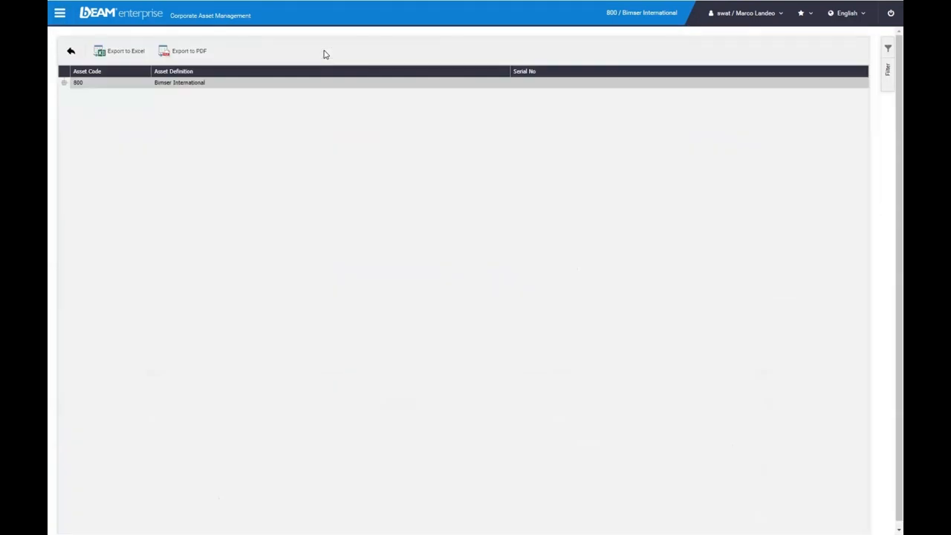
Step: Expand the asset tree through company 800, Operation Michigan, Cost Center New York and the New York location
left_click(64, 83)
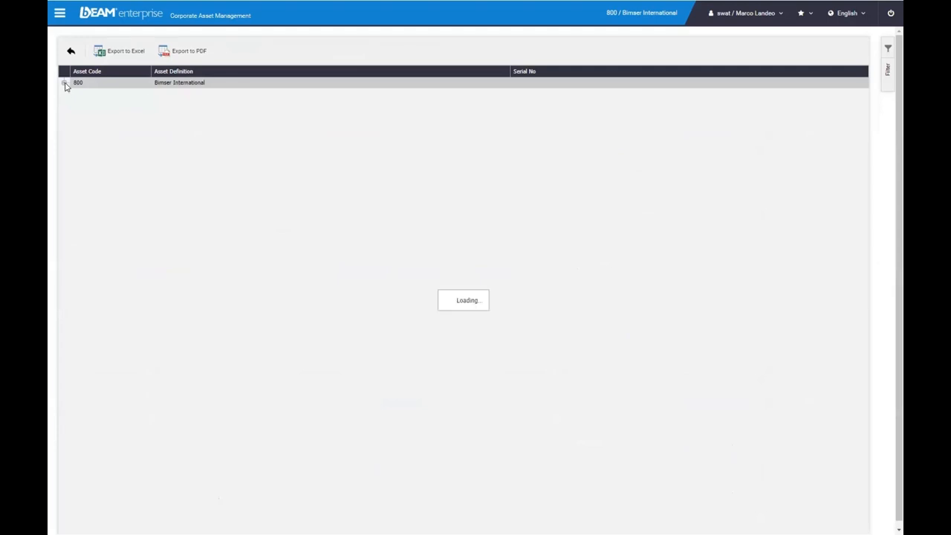
left_click(64, 83)
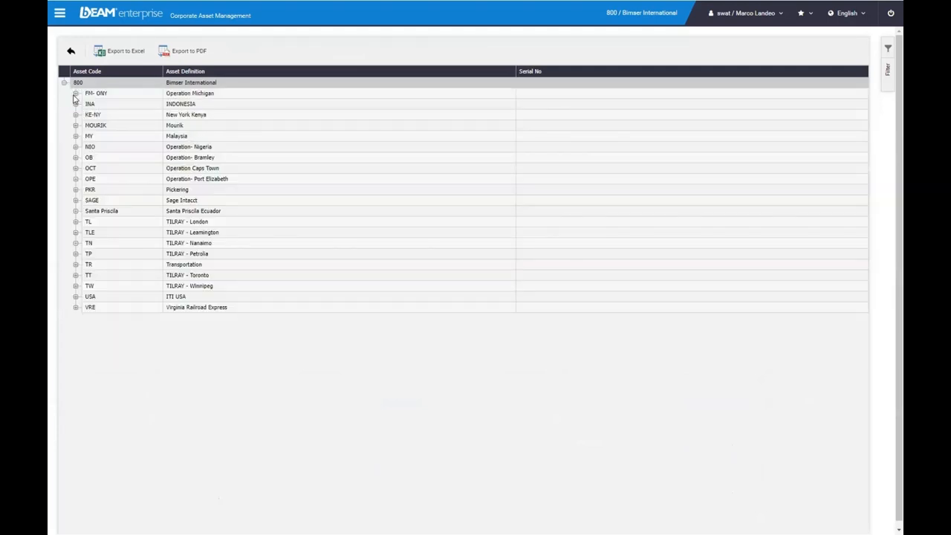
left_click(74, 92)
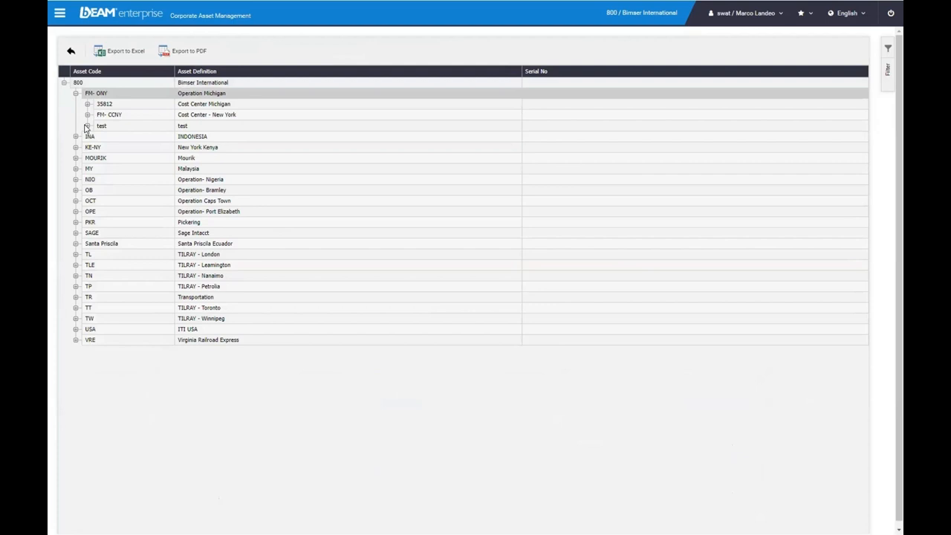
left_click(87, 114)
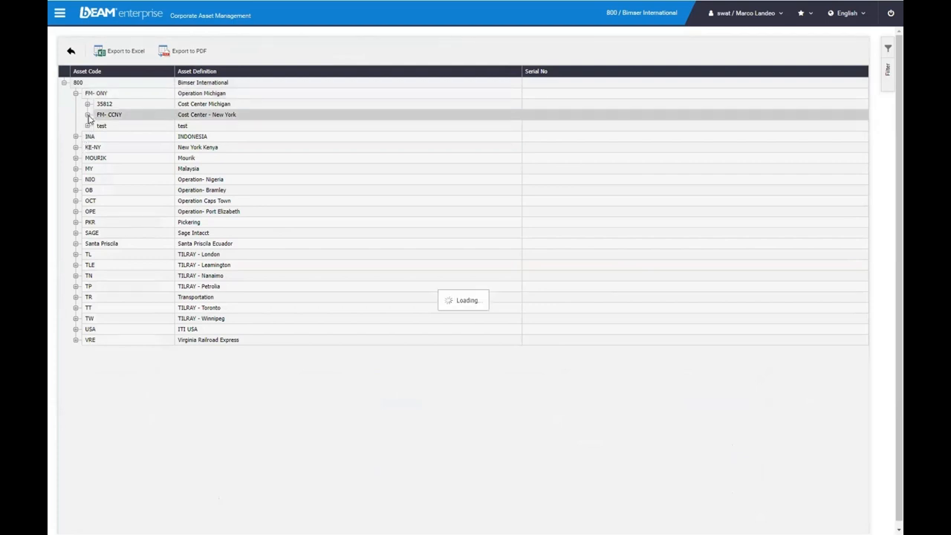
left_click(88, 115)
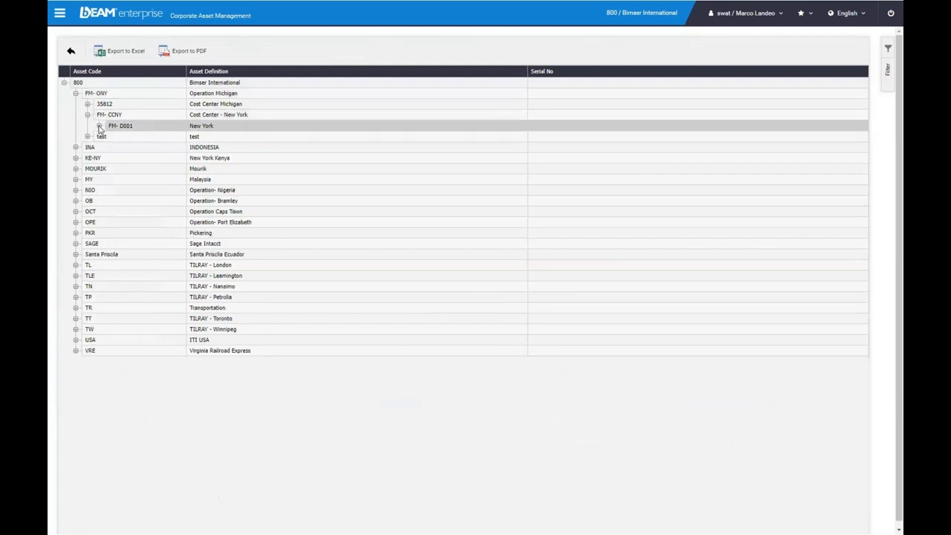
left_click(76, 170)
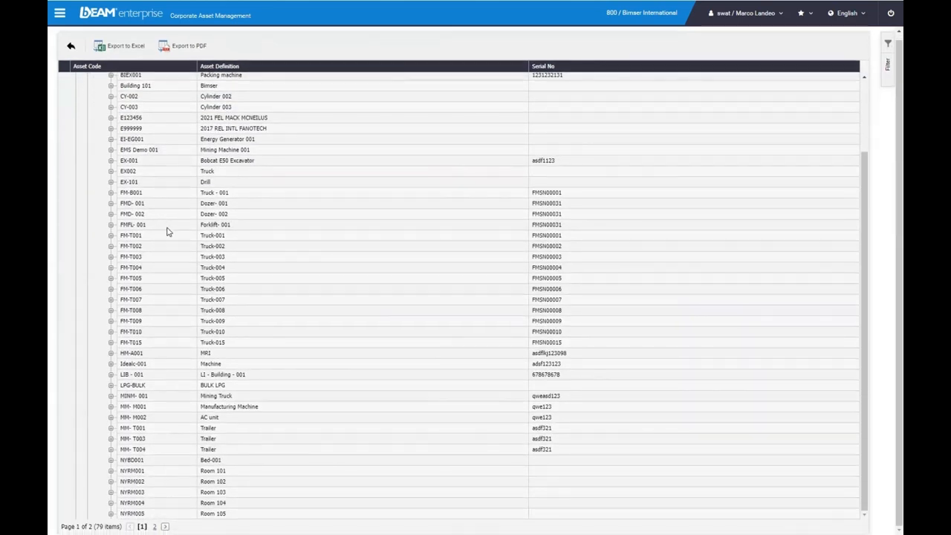
scroll("up", 3)
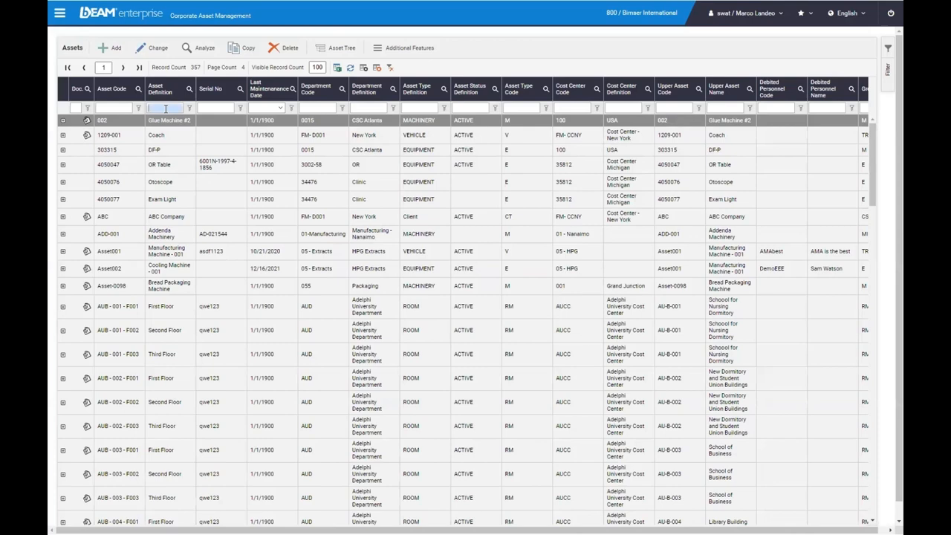
Step: Filter the Assets list on the Asset Definition 'truck'
type("truck- 100")
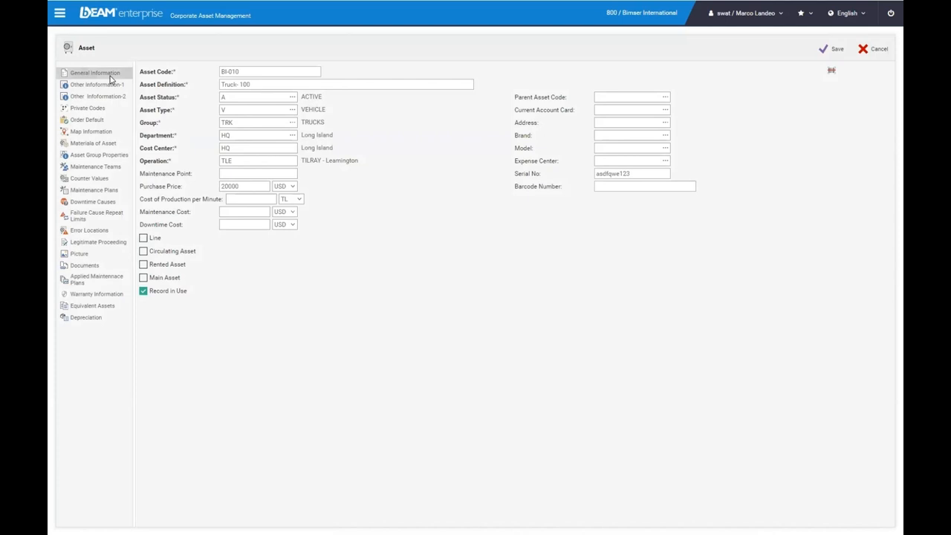
Step: View Truck 100's general info and its materials (Gear, Bumper, Transmission Gear), then head to Maintenance Teams
left_click(98, 95)
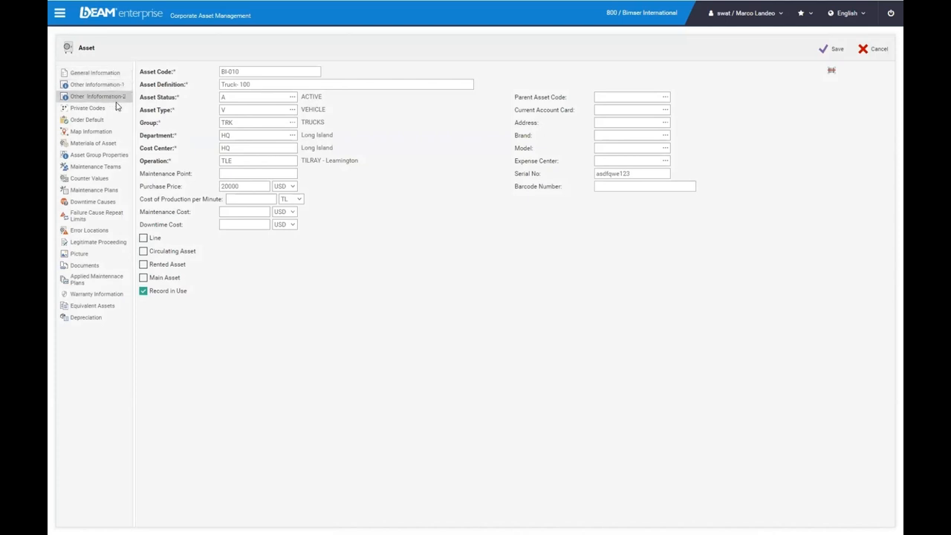
left_click(92, 142)
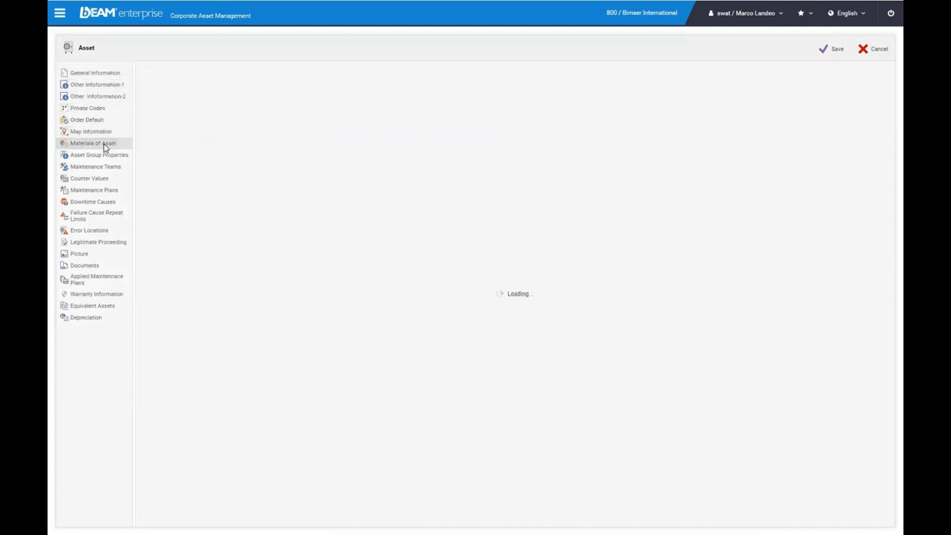
left_click(92, 143)
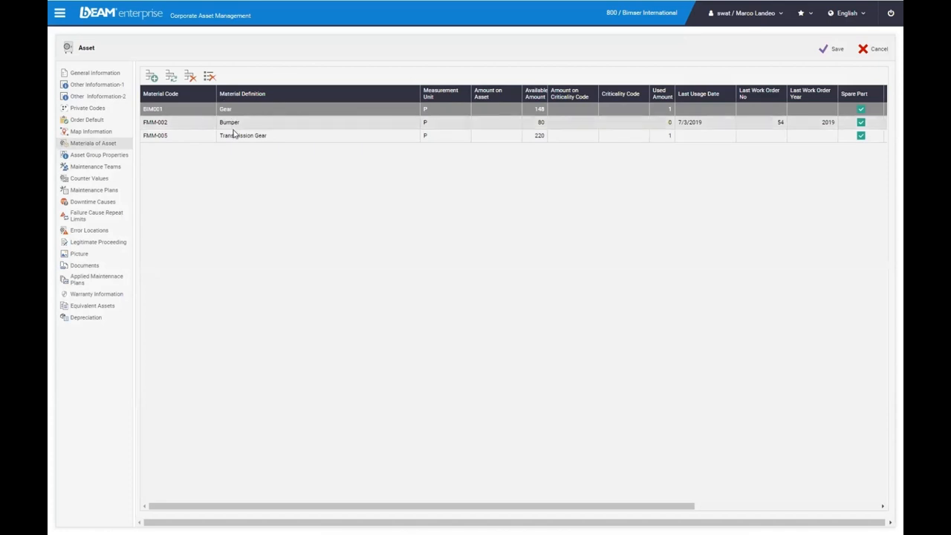
left_click(95, 167)
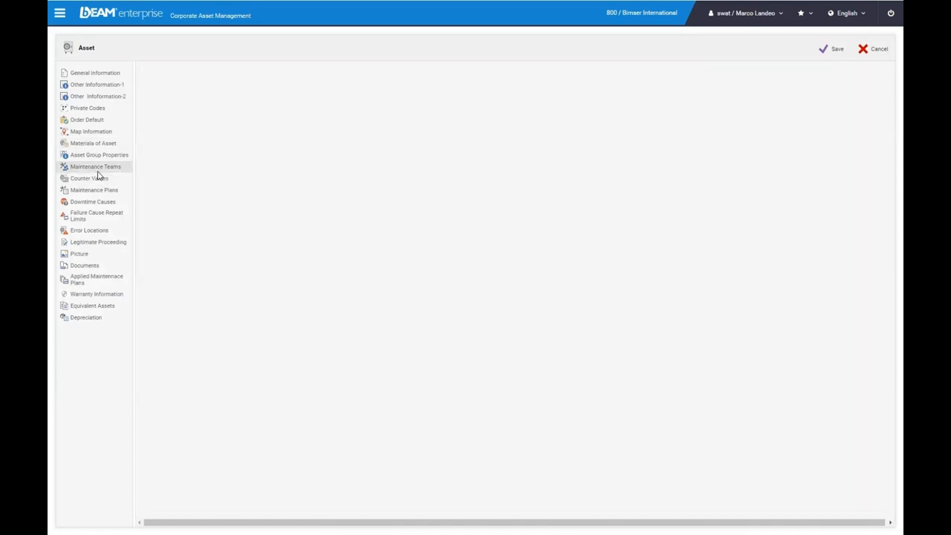
Step: Add maintenance team FMMT-001, Truck Mechanical Team, to Truck 100 and move to its counter values
left_click(95, 167)
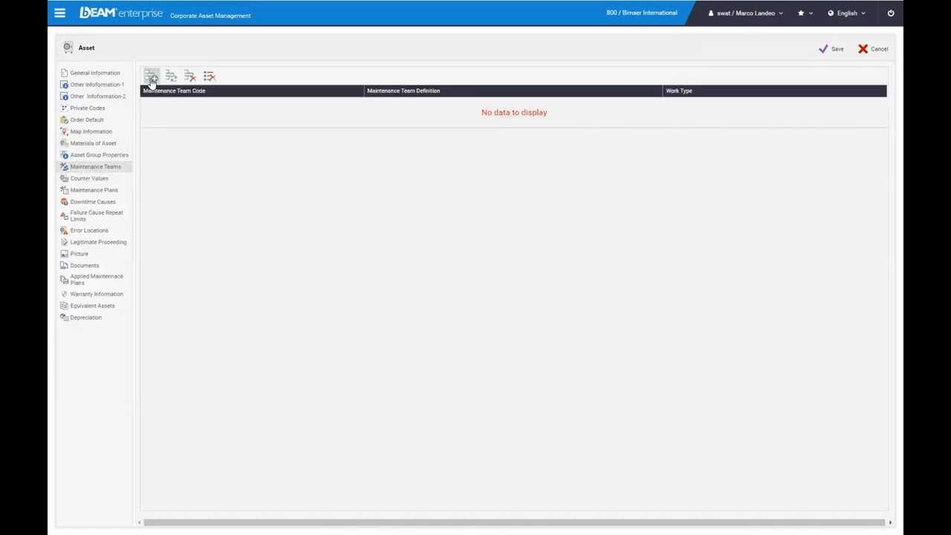
left_click(151, 76)
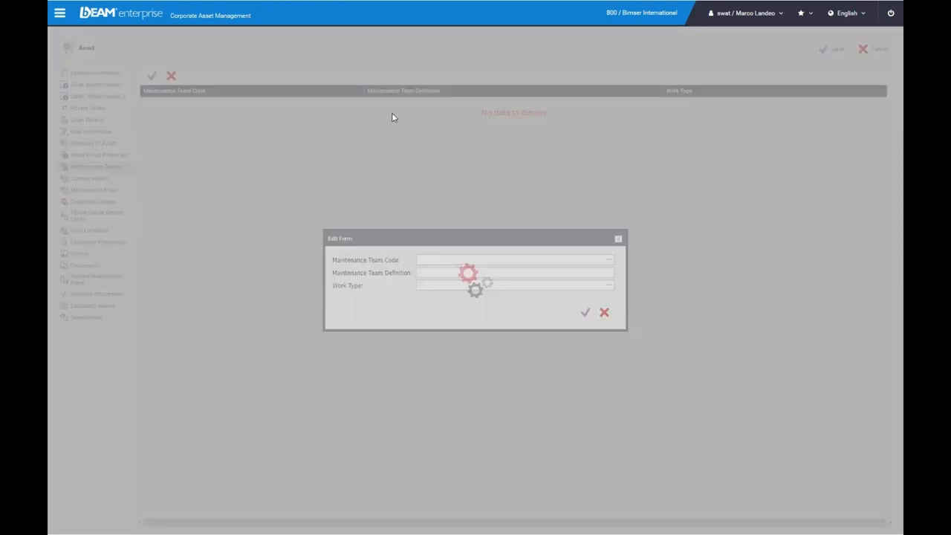
left_click(609, 258)
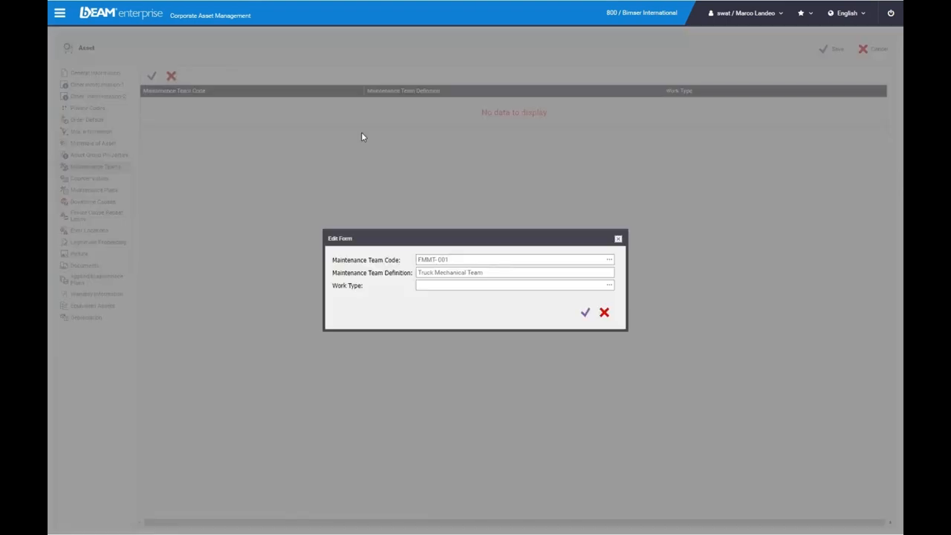
left_click(610, 285)
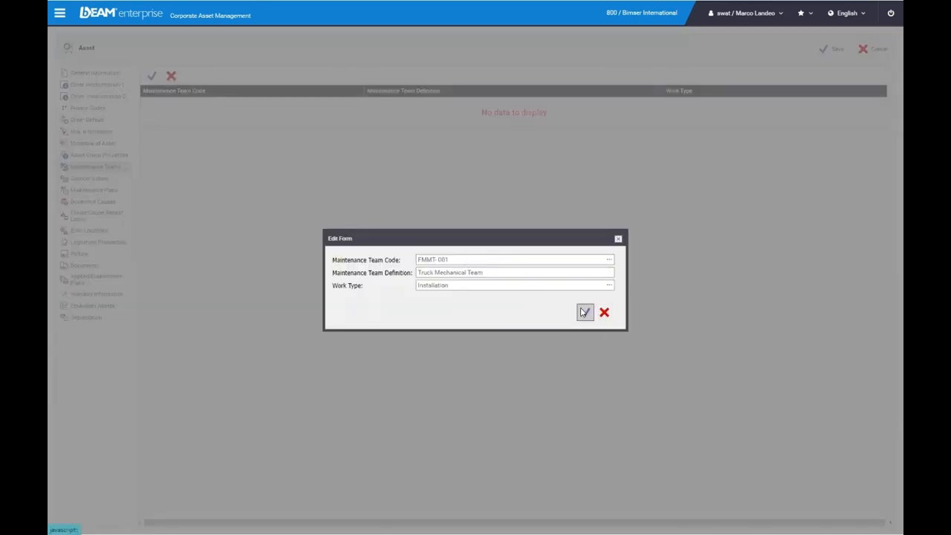
left_click(585, 312)
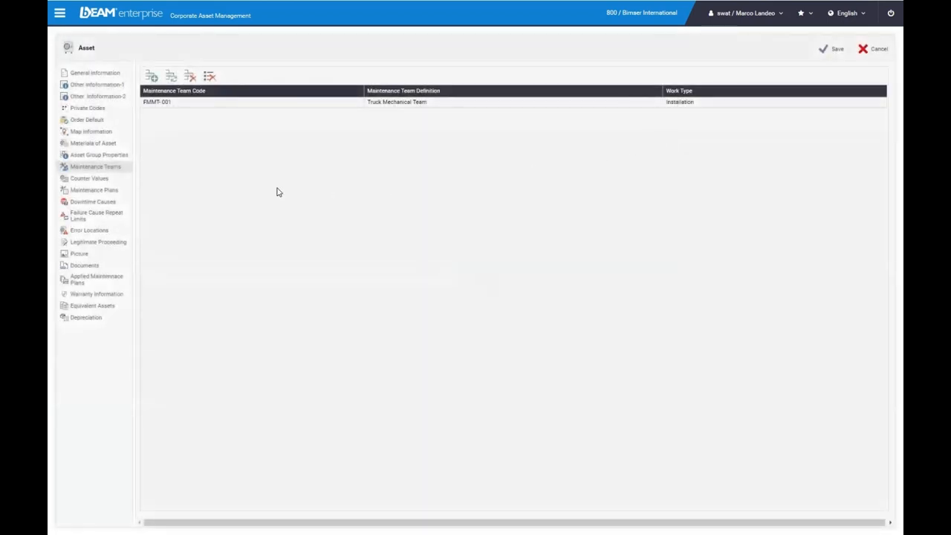
left_click(89, 179)
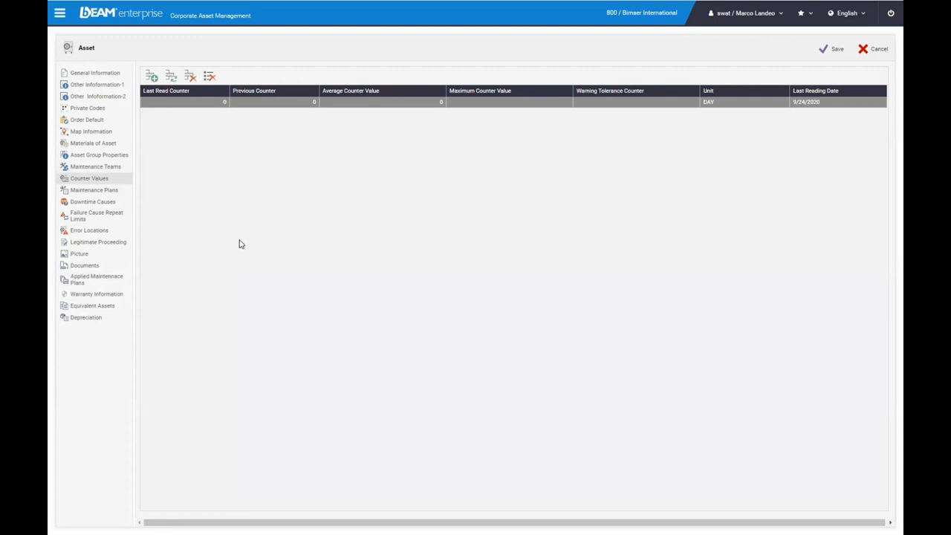
Step: Review Truck 100's maintenance plans, insurance details, documents and picture, then close the record
left_click(96, 190)
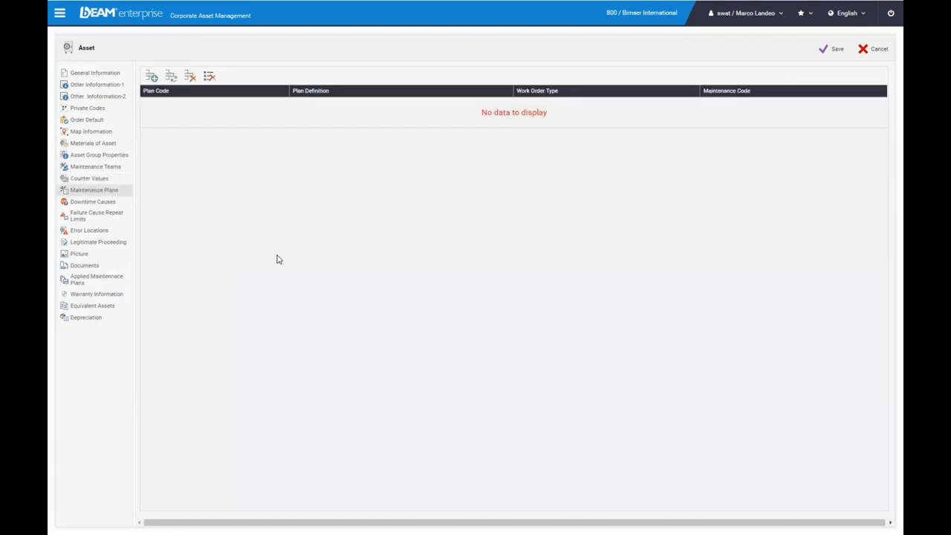
left_click(79, 253)
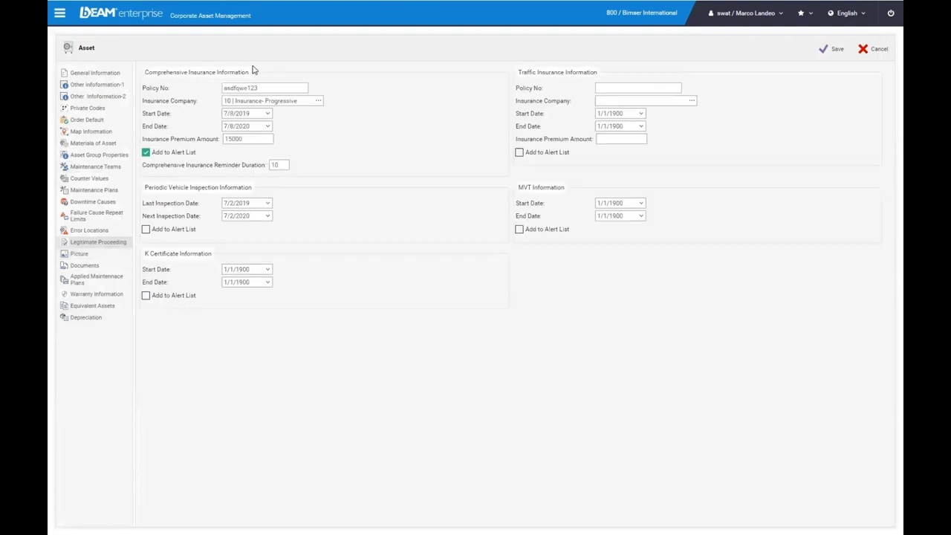
mouse_move(83, 264)
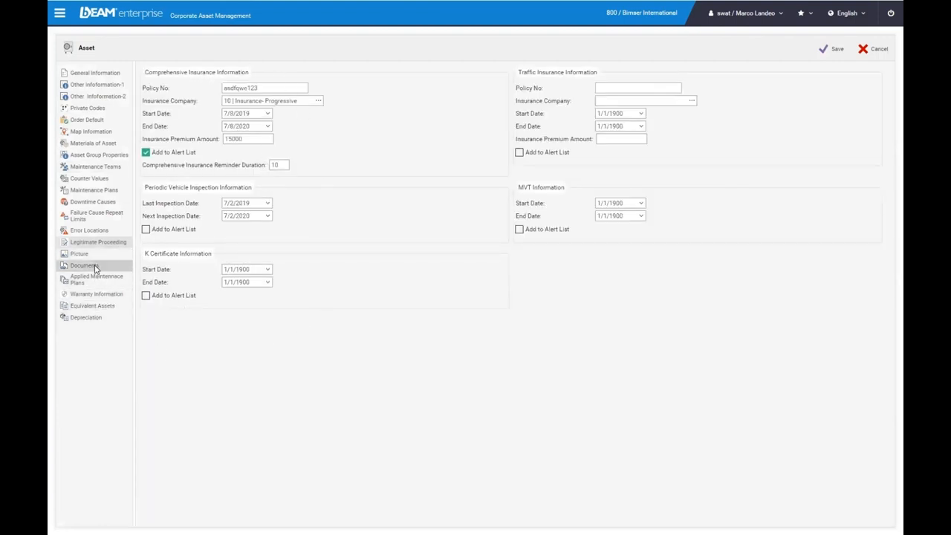
left_click(84, 264)
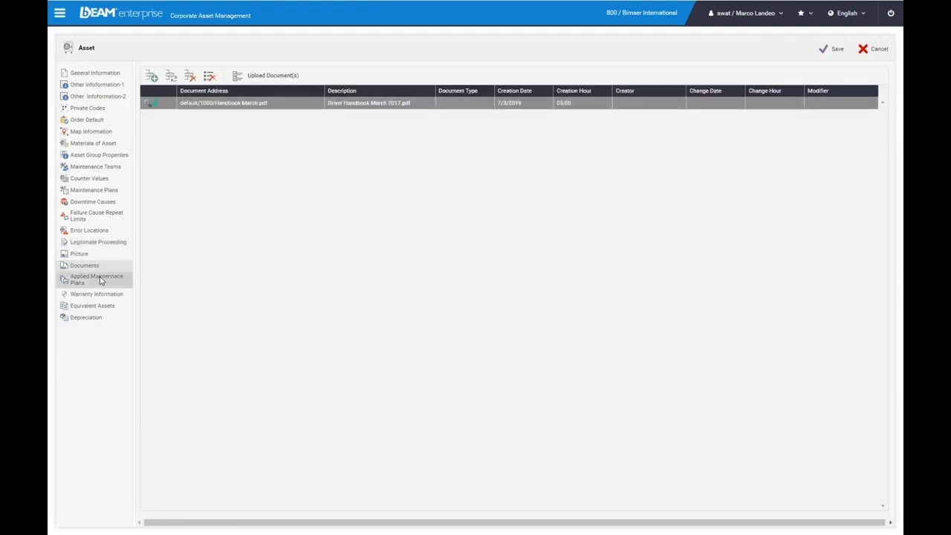
left_click(79, 252)
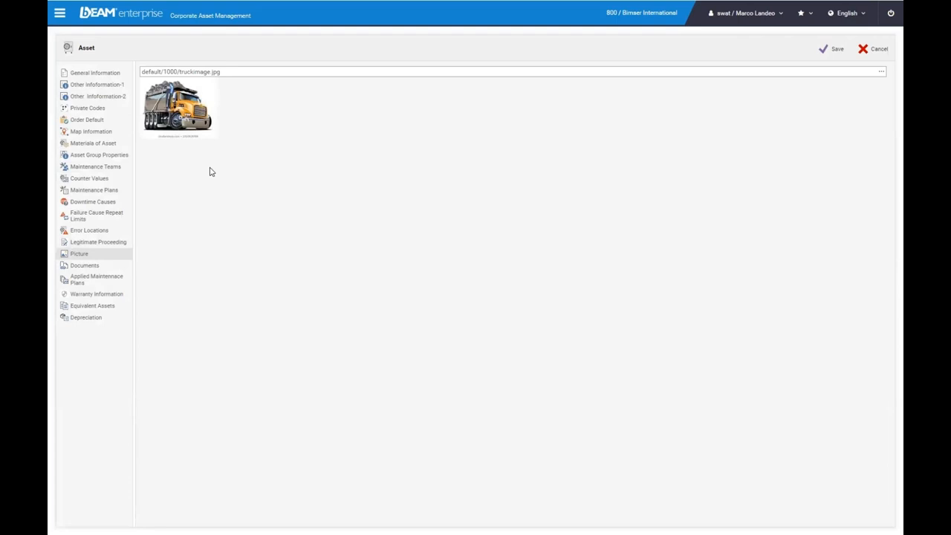
mouse_move(189, 193)
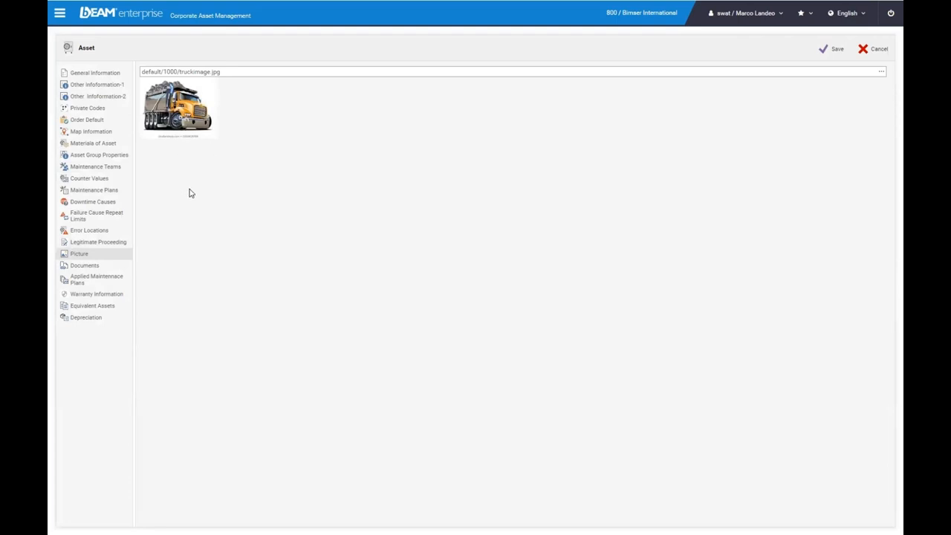
mouse_move(833, 85)
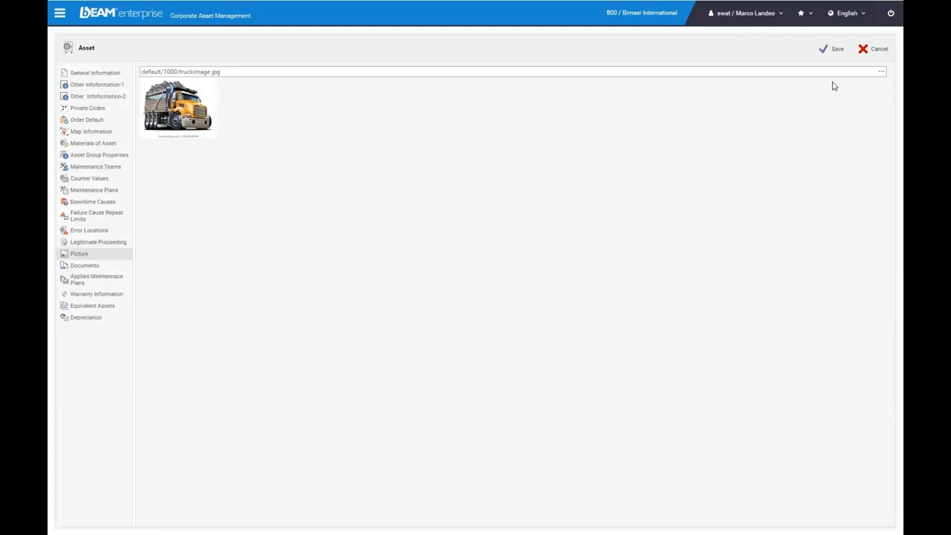
left_click(835, 47)
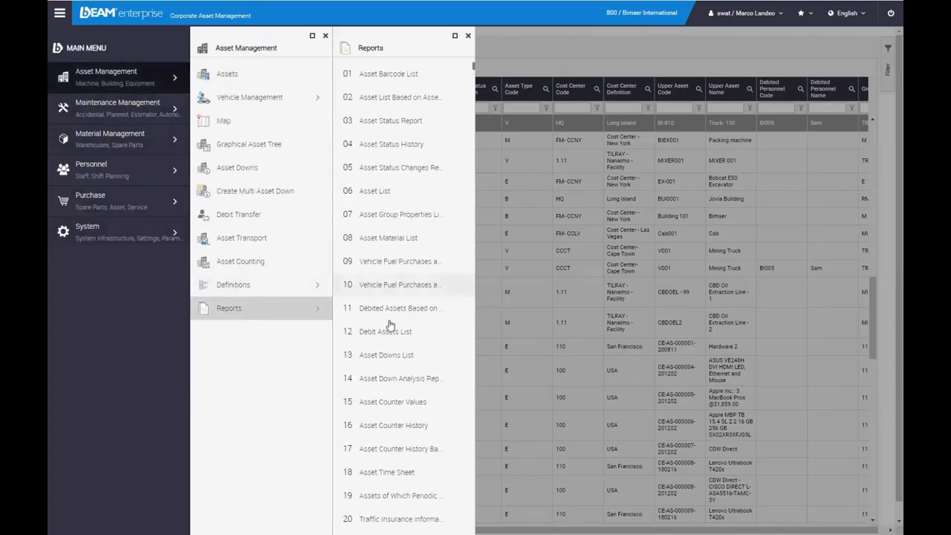
Step: Prepare the 02 Asset Status Report with default filters and view its scheduled runs
left_click(389, 120)
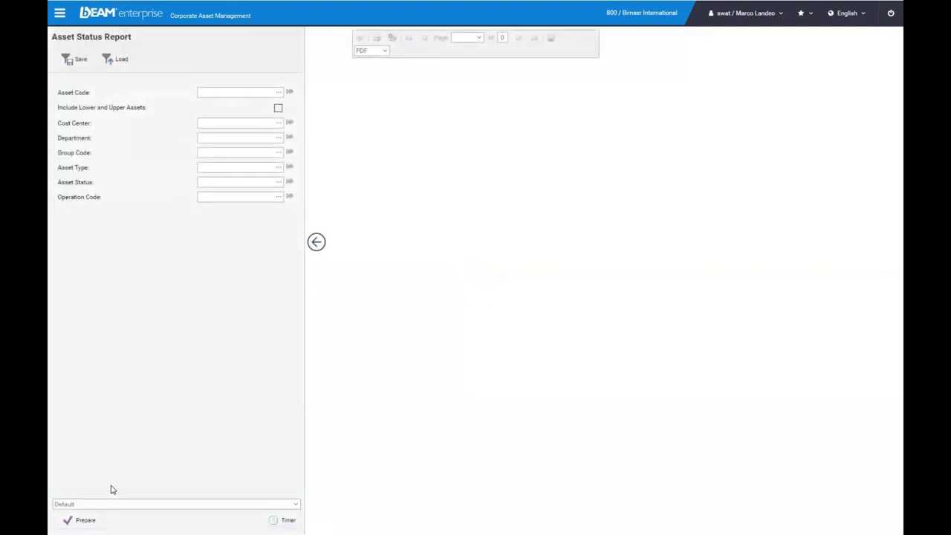
left_click(79, 520)
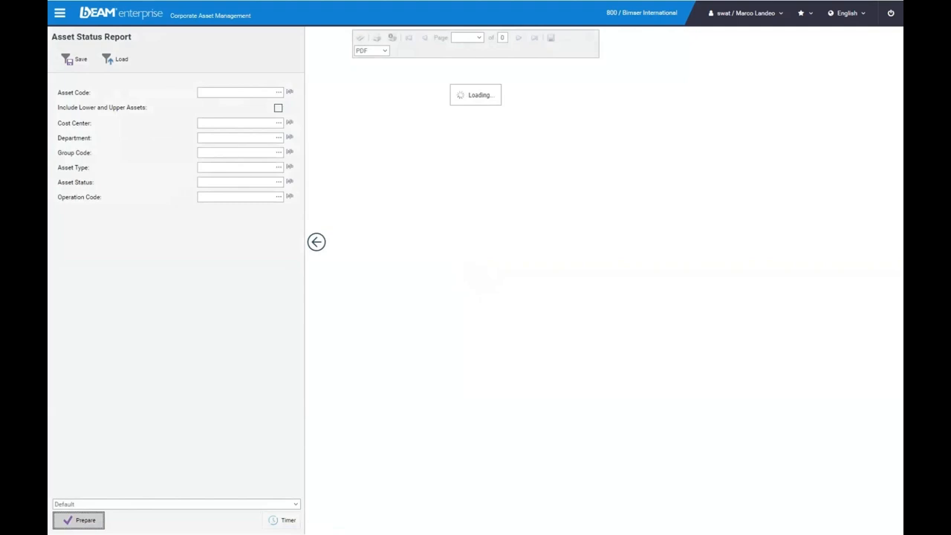
left_click(315, 240)
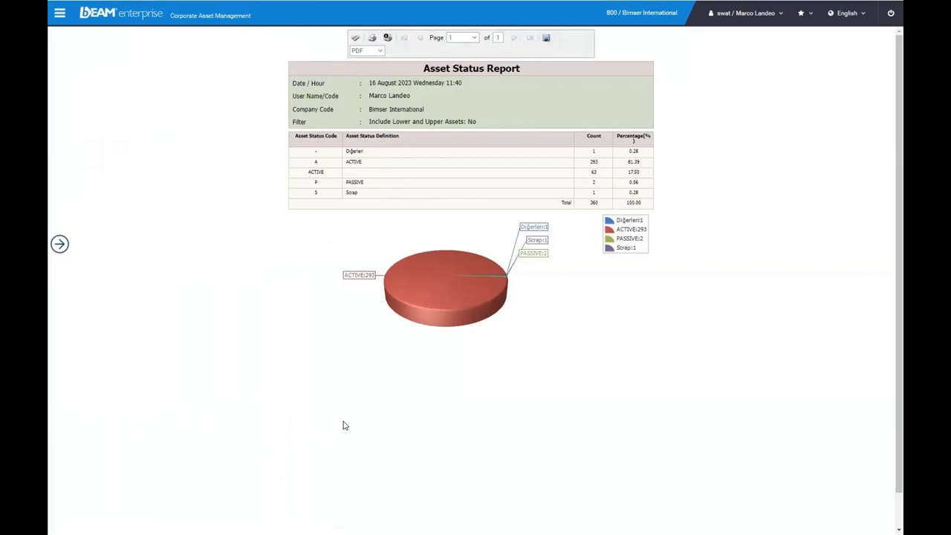
mouse_move(59, 244)
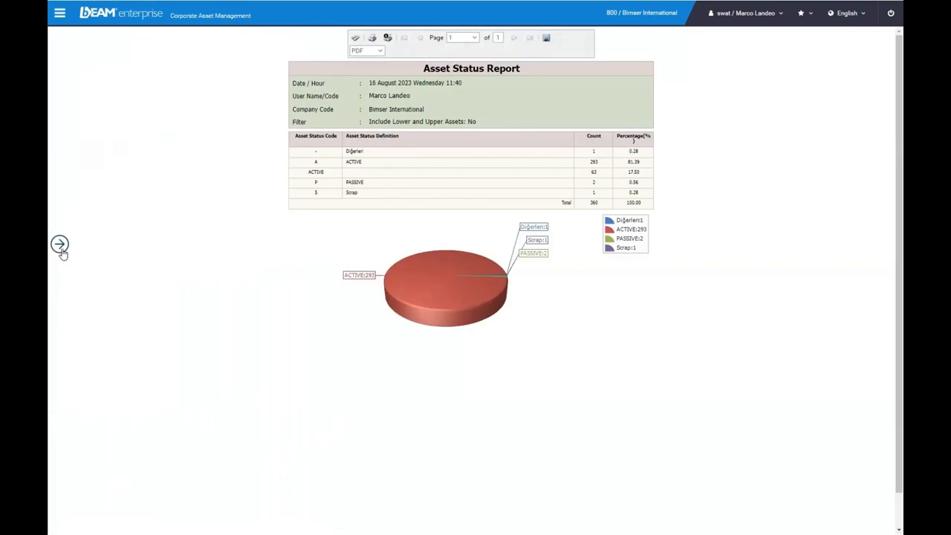
left_click(59, 245)
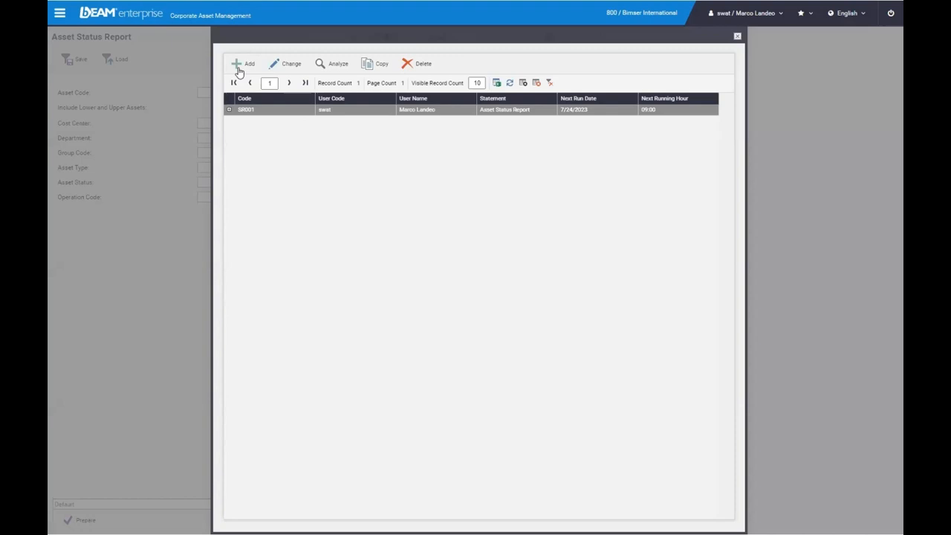
left_click(292, 62)
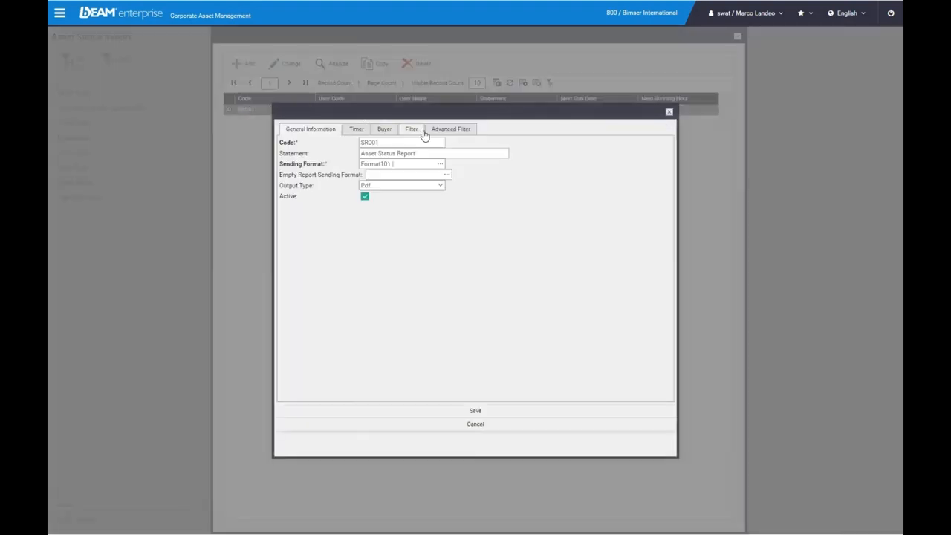
left_click(357, 127)
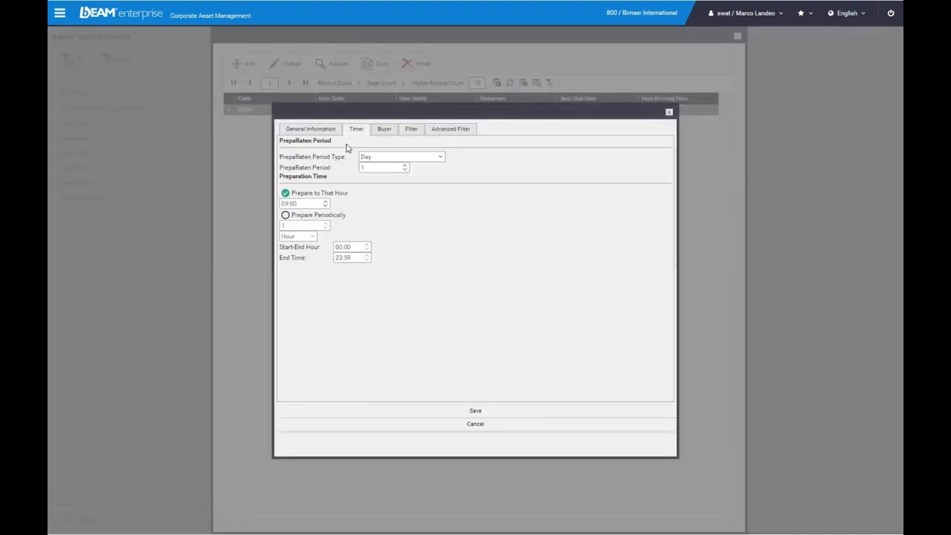
mouse_move(478, 256)
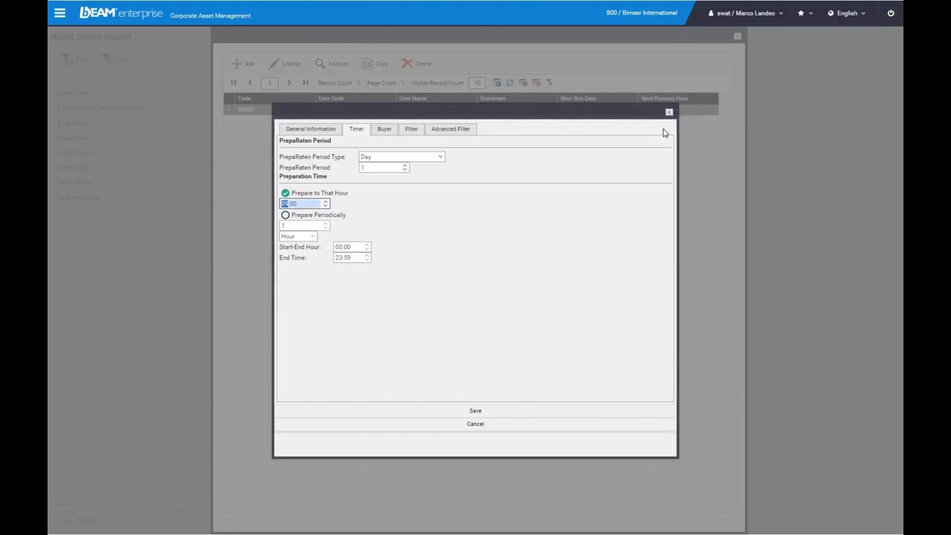
left_click(668, 113)
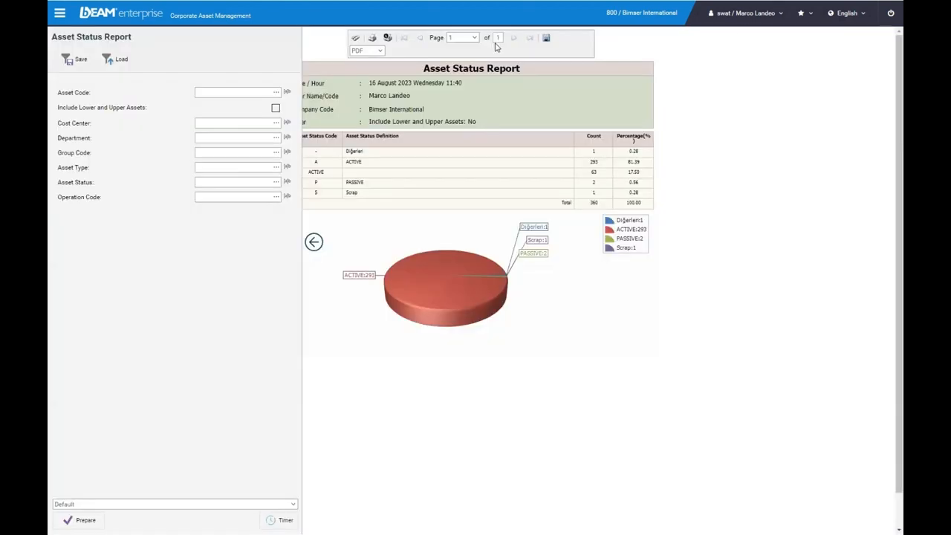
Step: Draft a new work request with the request explanation 'Flat Tire'
left_click(60, 12)
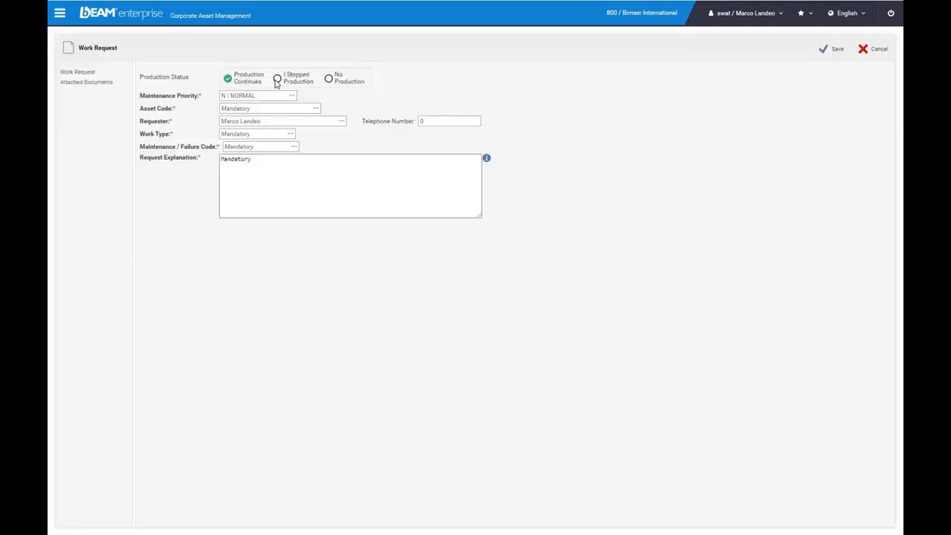
mouse_move(300, 101)
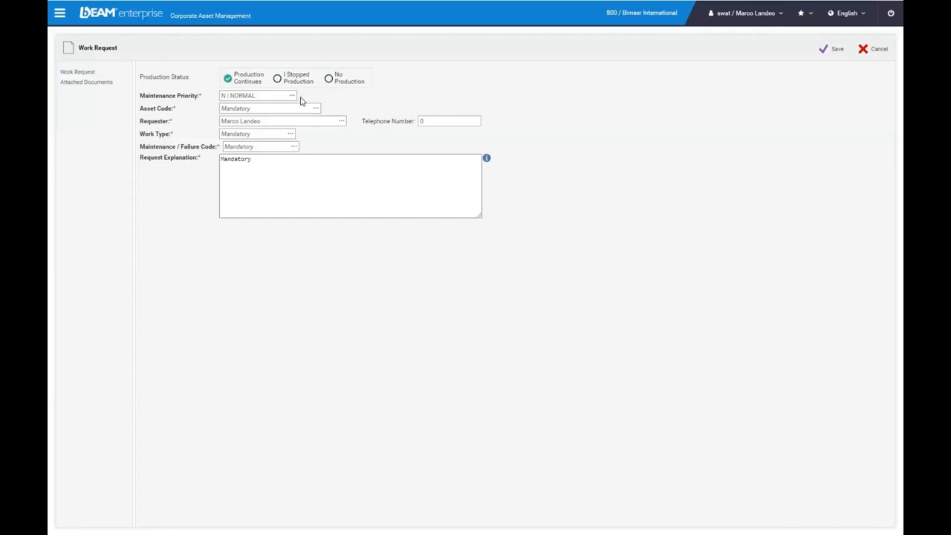
left_click(291, 95)
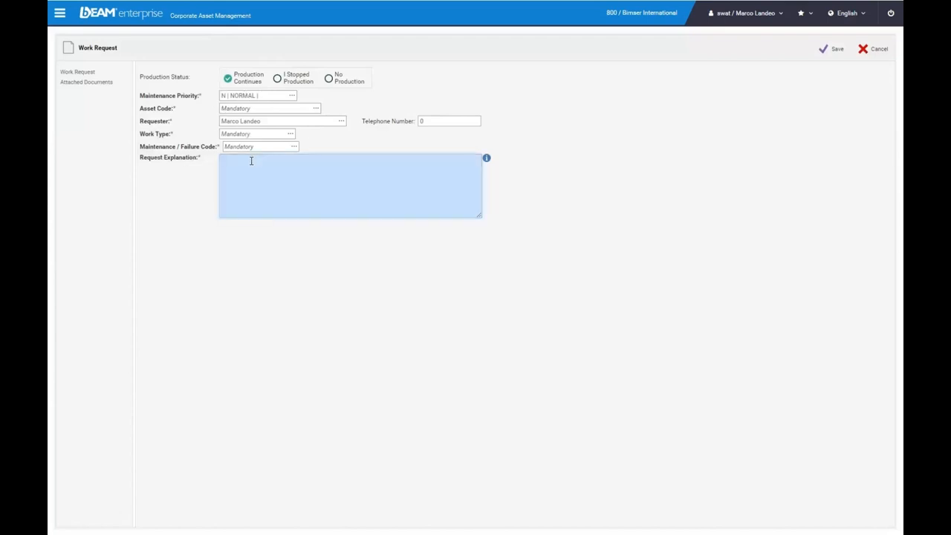
type("Flat")
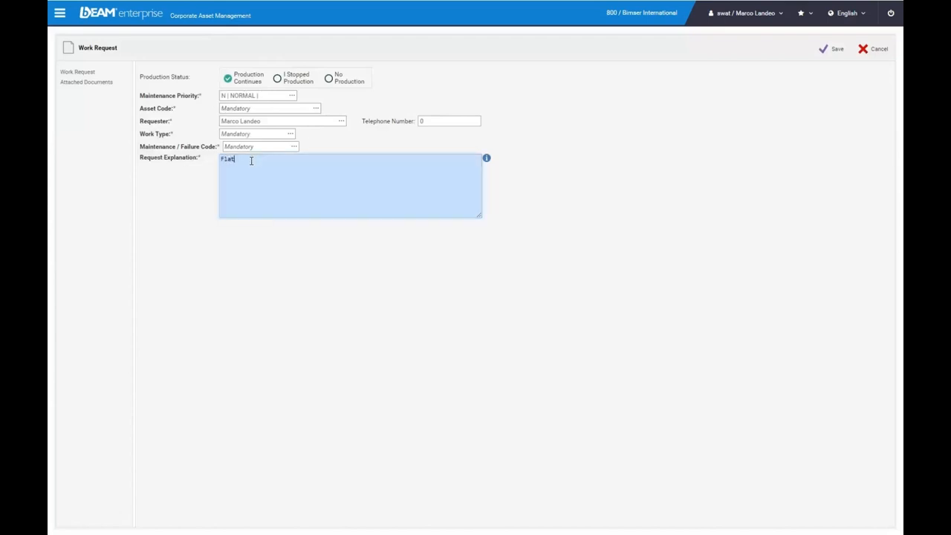
type("Tire")
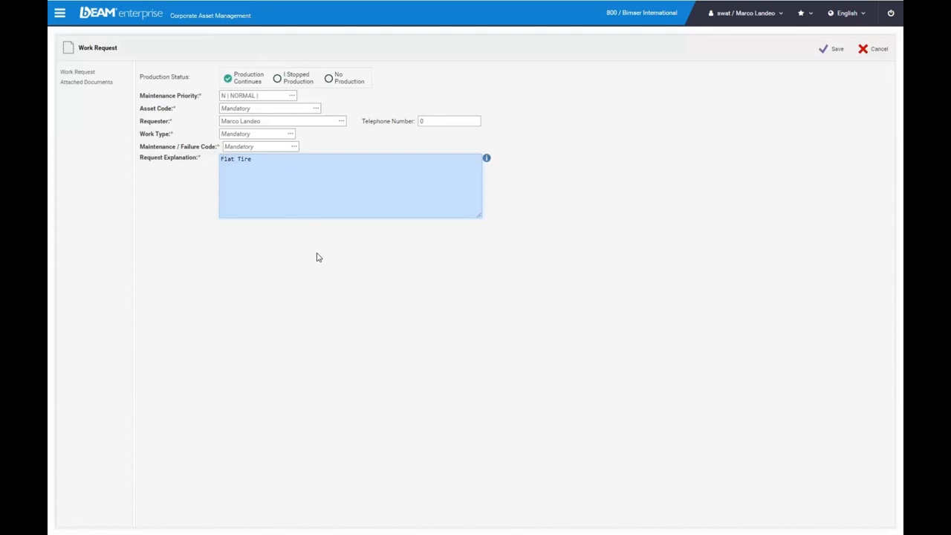
left_click(862, 47)
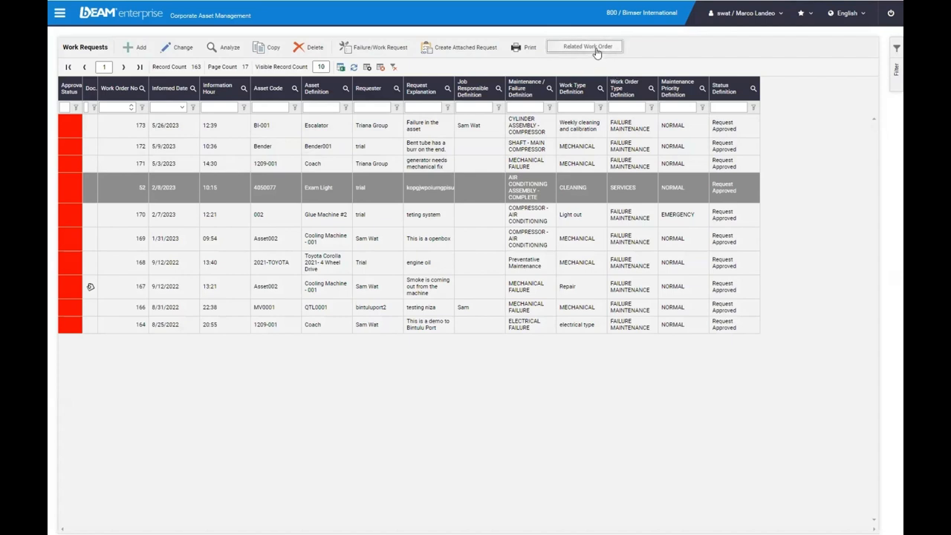
Step: Open the related work order 52/2023 from the selected work request
left_click(585, 46)
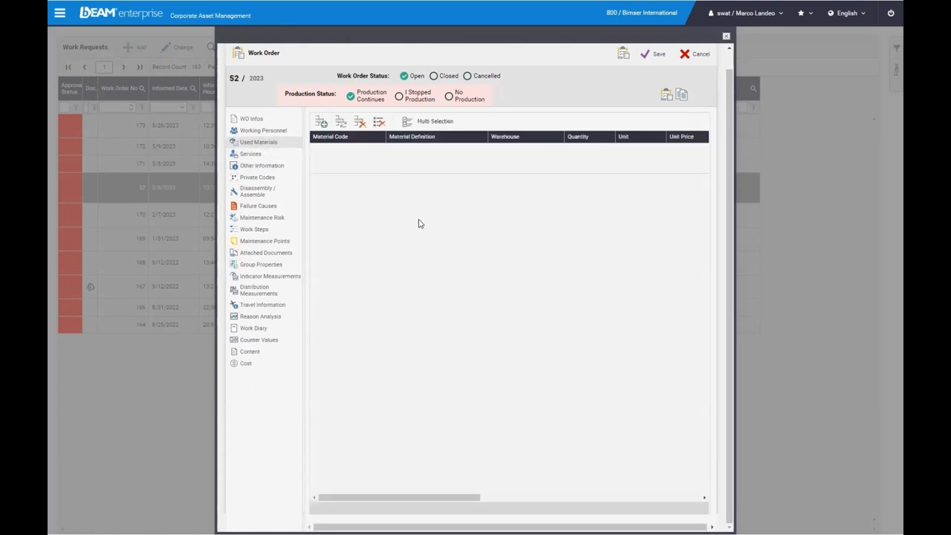
mouse_move(294, 246)
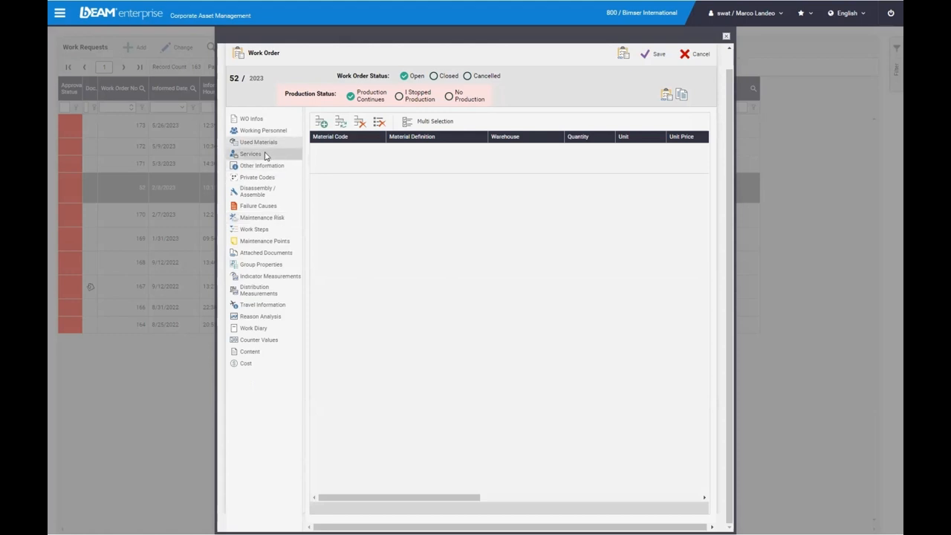
Step: Review work order 52's services, maintenance risk evaluation and work steps
left_click(249, 153)
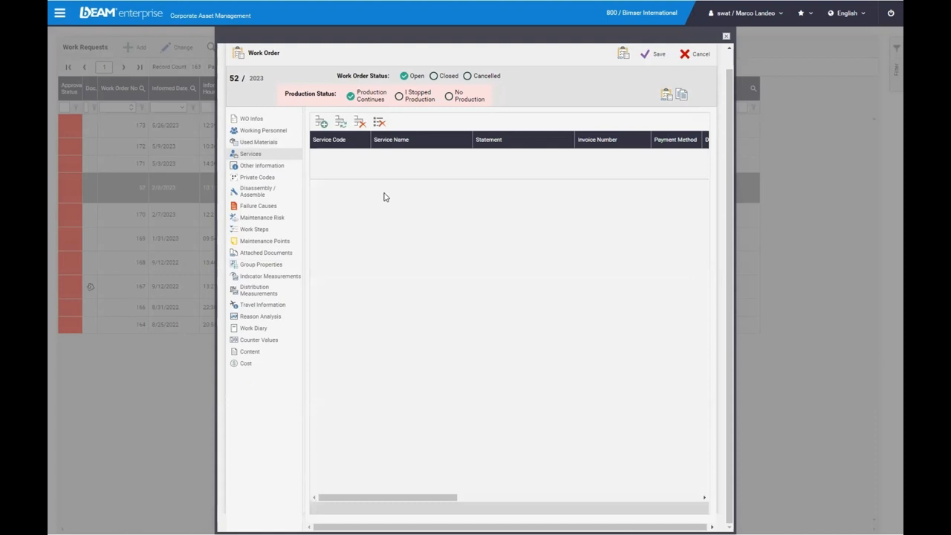
left_click(262, 217)
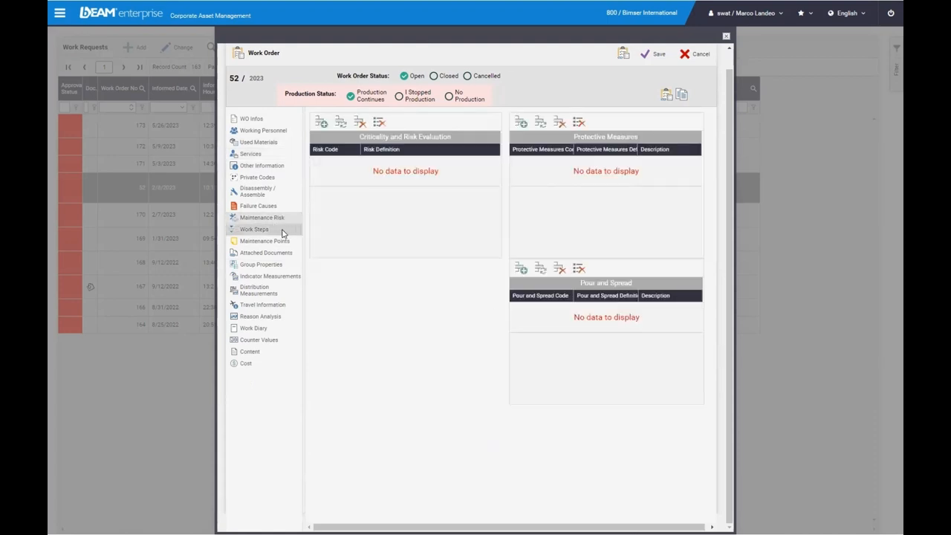
left_click(264, 241)
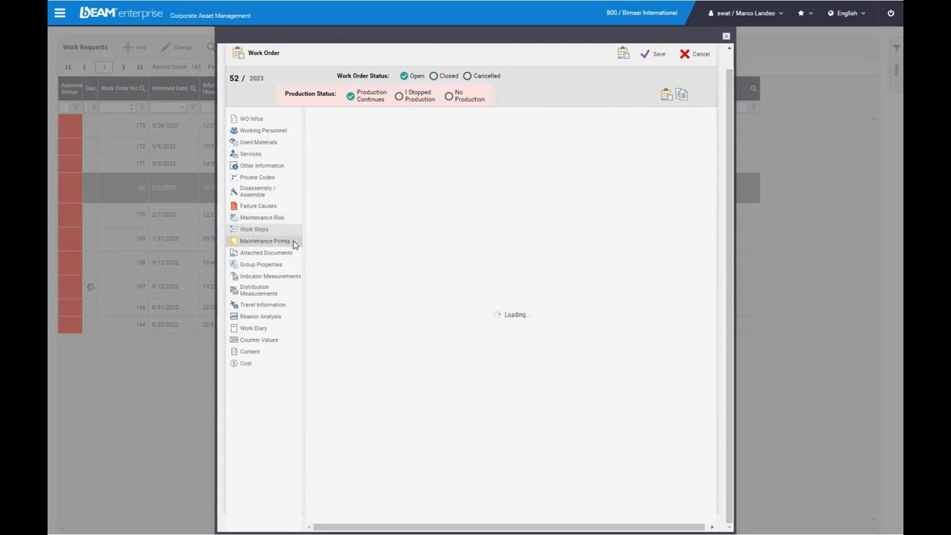
left_click(254, 229)
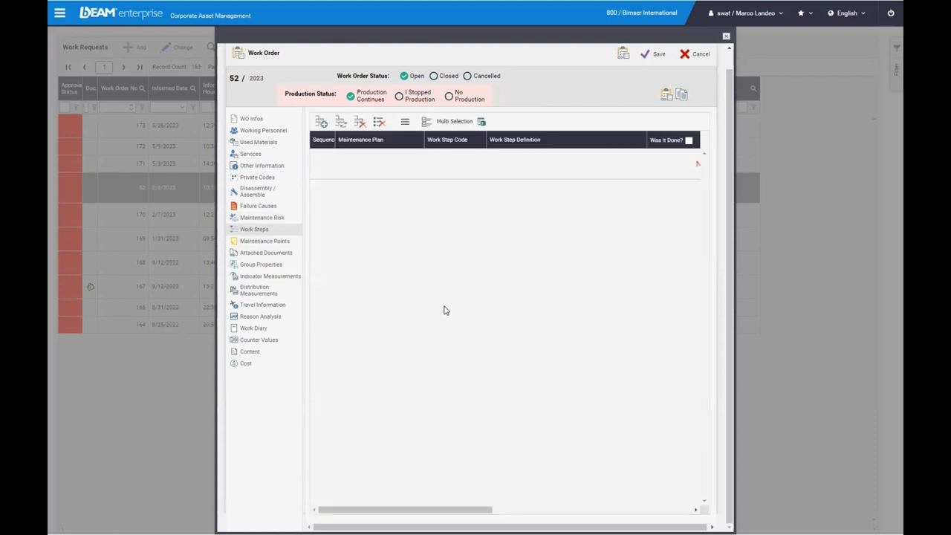
mouse_move(274, 345)
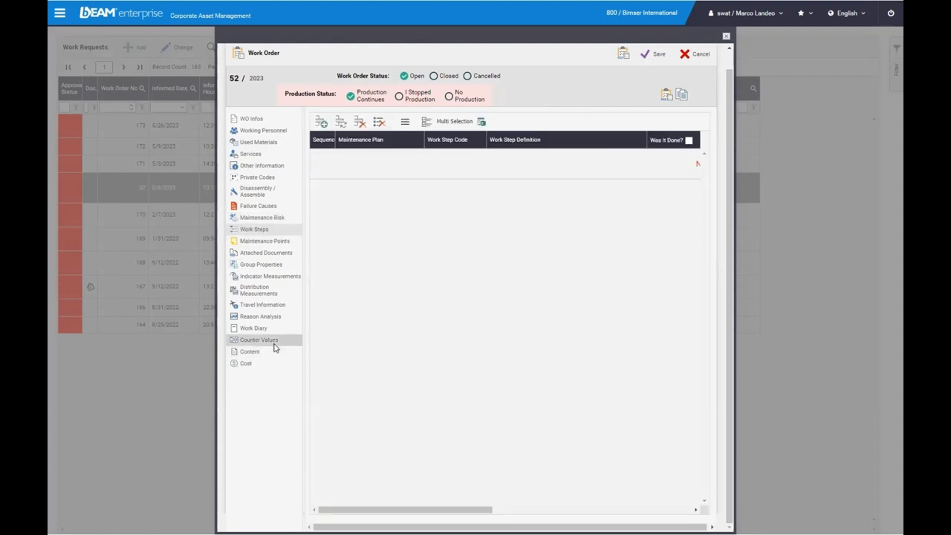
Step: Review work order 52's counter values and zero cost summary, then close the work order
left_click(264, 252)
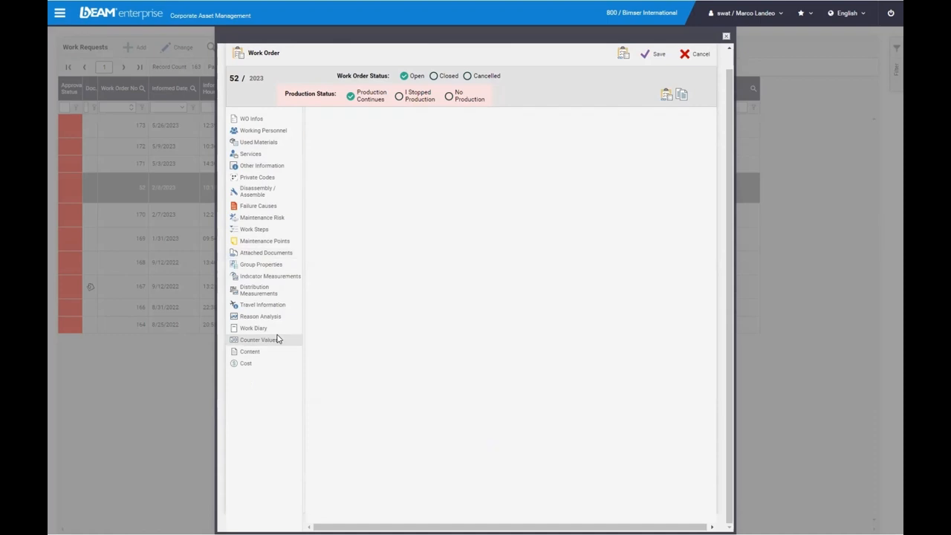
left_click(258, 339)
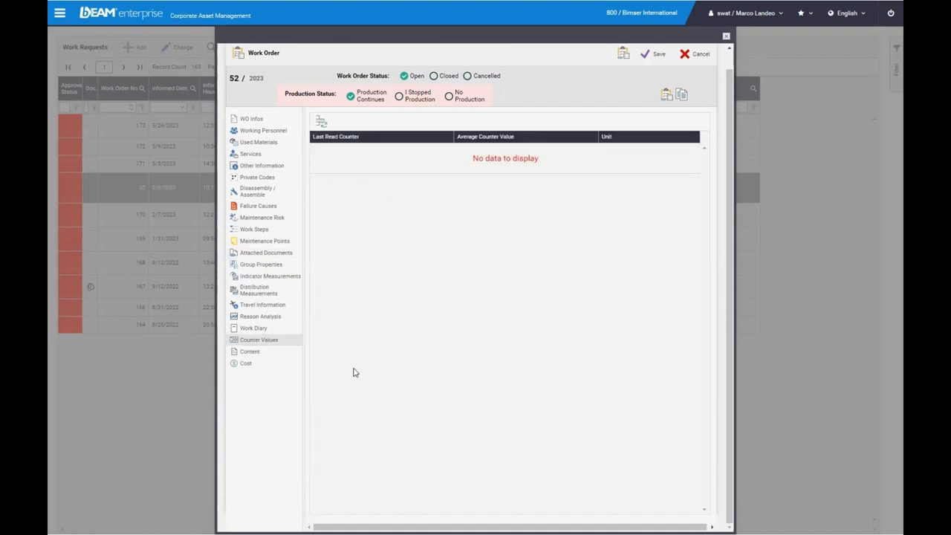
left_click(246, 362)
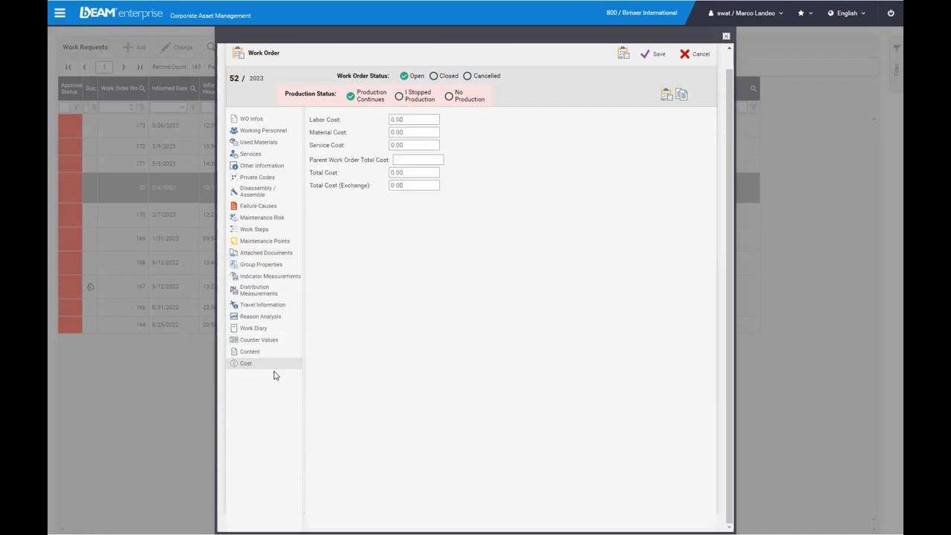
mouse_move(711, 101)
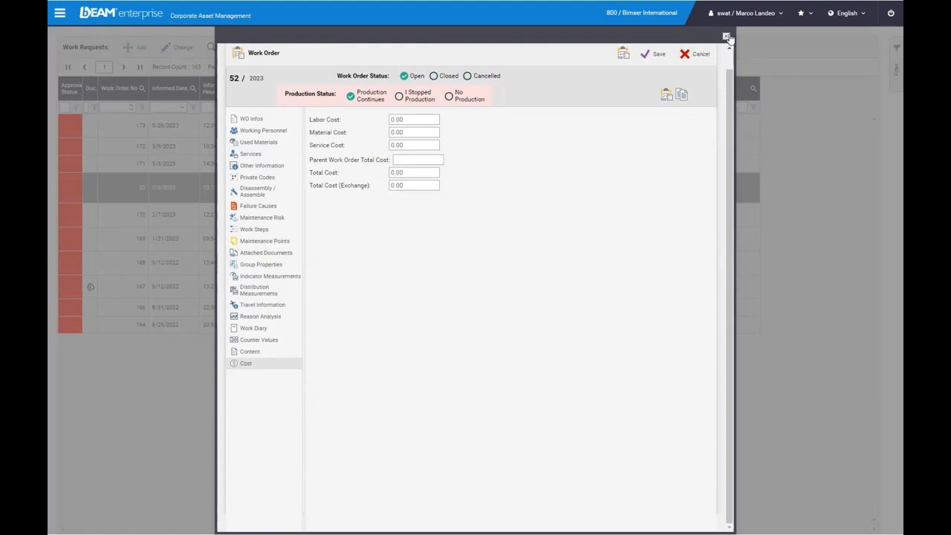
left_click(728, 36)
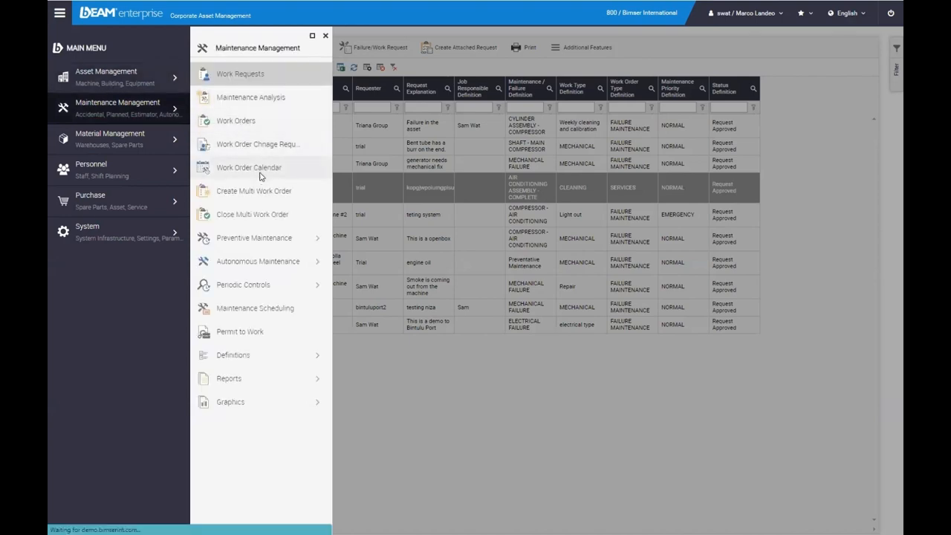
Step: Show the May 2023 work order calendar and view the Bender001 work order 172's details
left_click(250, 166)
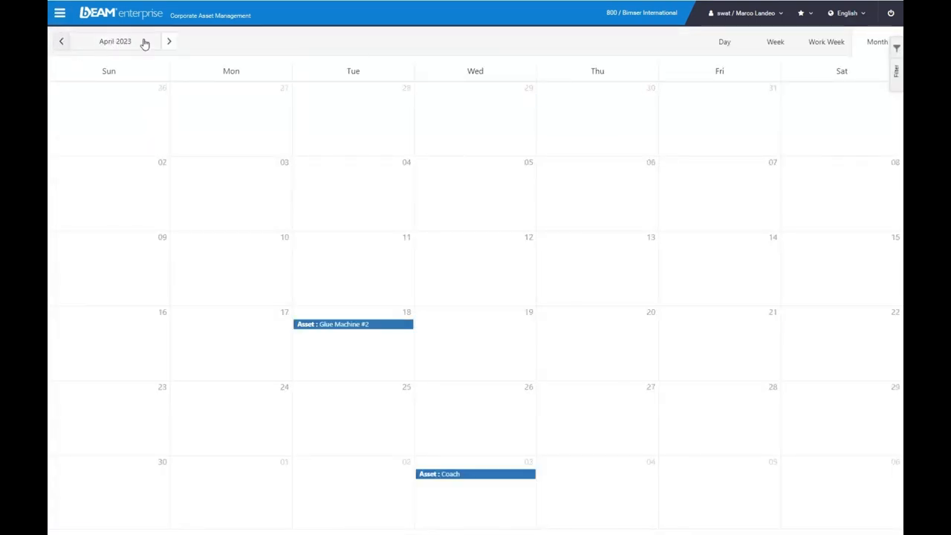
left_click(169, 42)
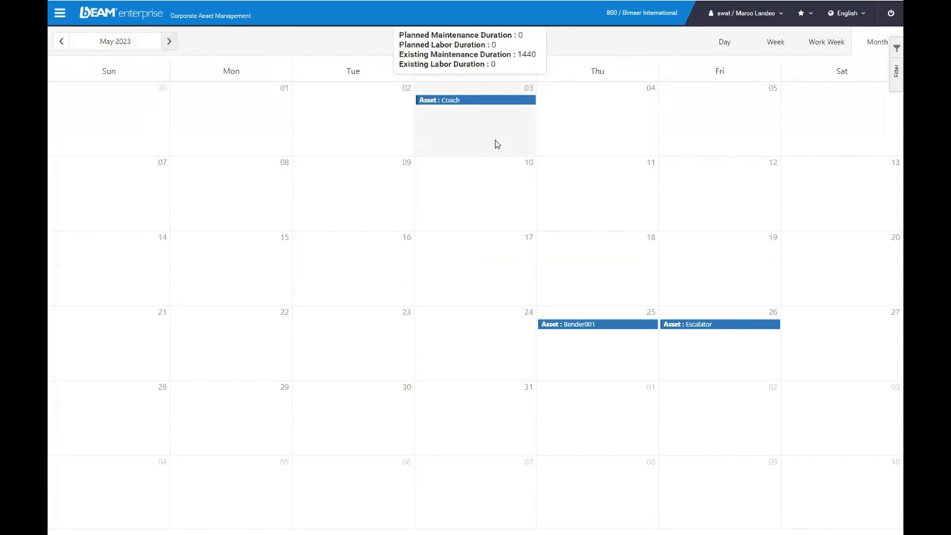
mouse_move(567, 324)
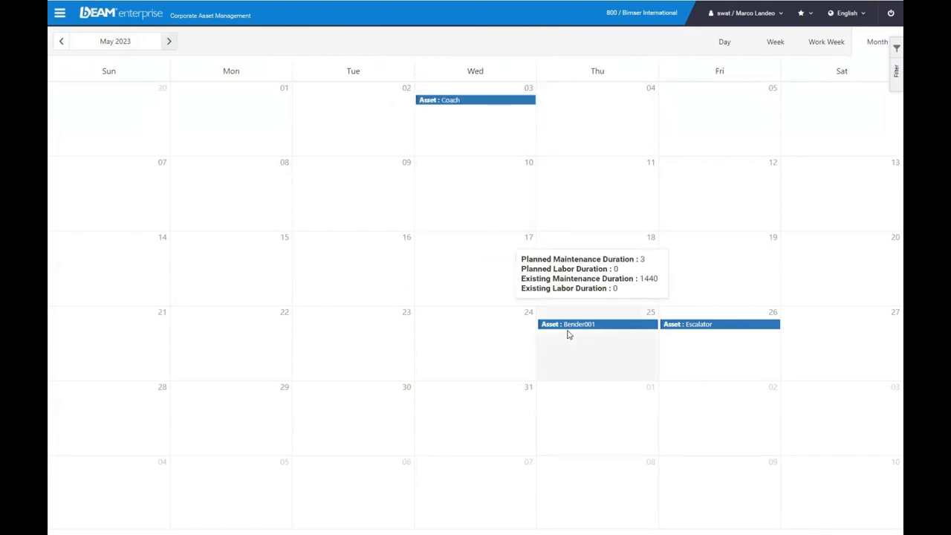
left_click(568, 324)
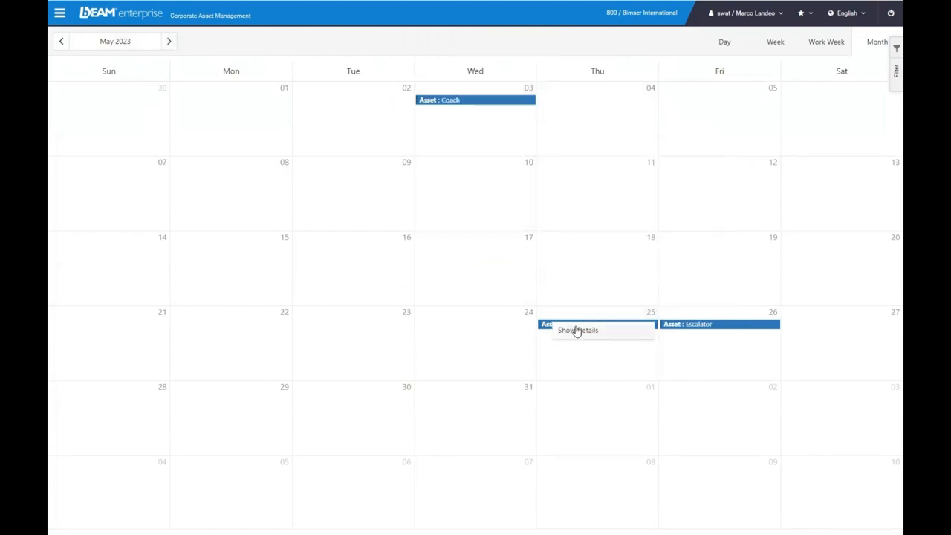
left_click(576, 330)
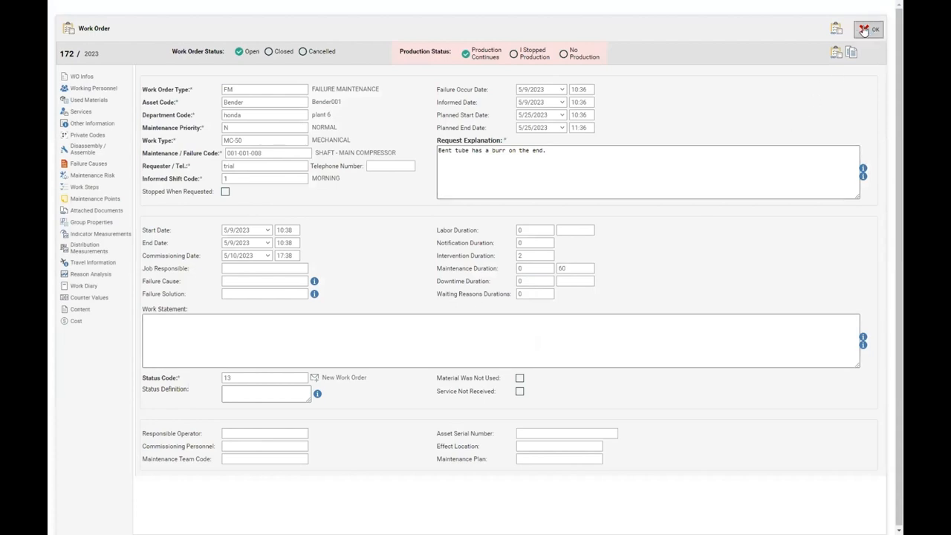
left_click(864, 30)
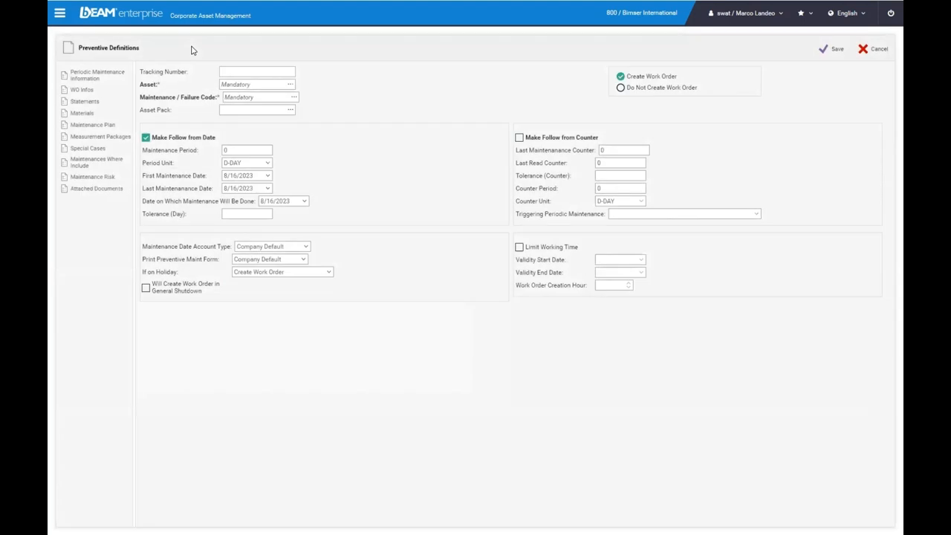
mouse_move(263, 174)
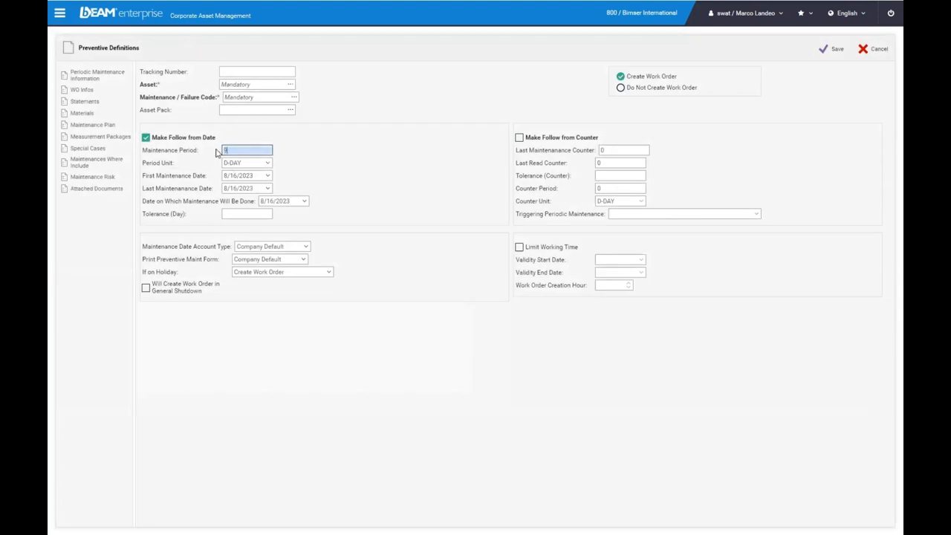
Step: Set maintenance period 30, switch following from date to counter, and choose a counter unit
type("0")
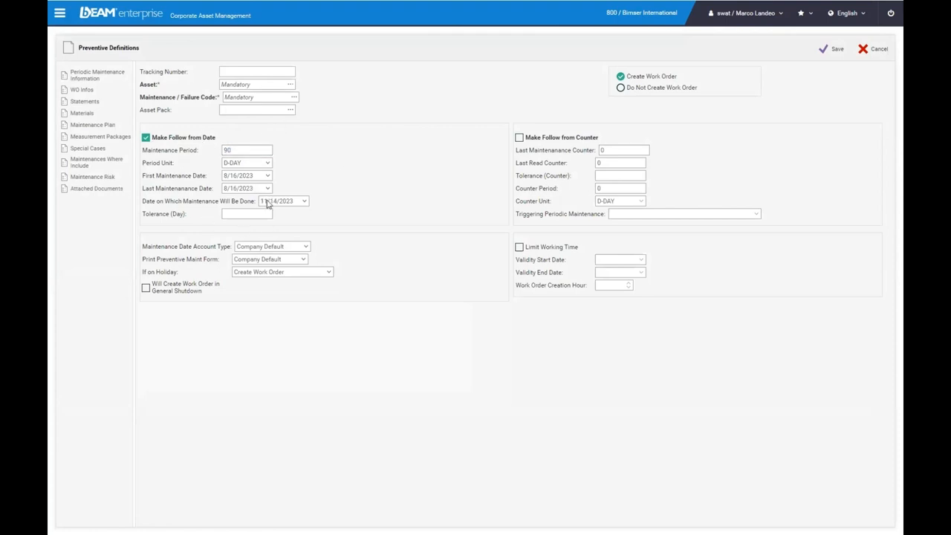
left_click(520, 137)
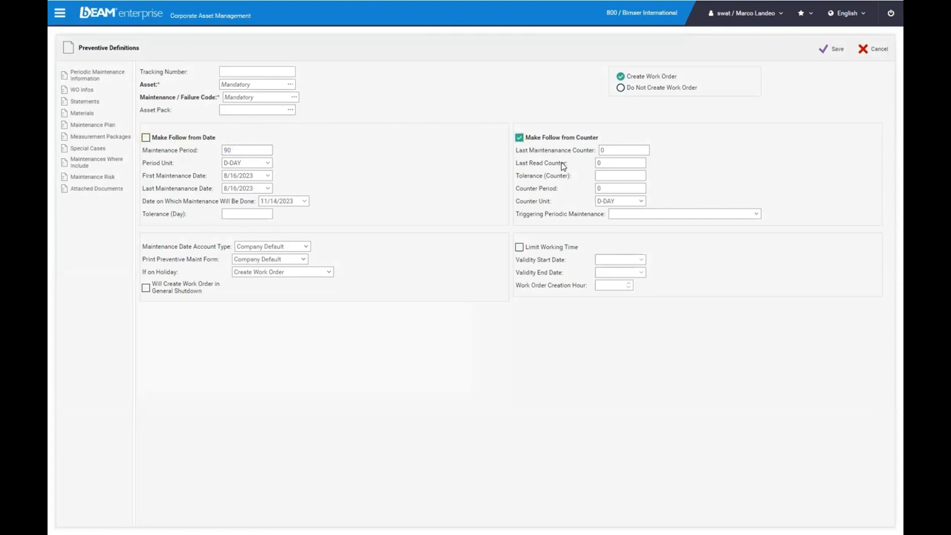
left_click(620, 162)
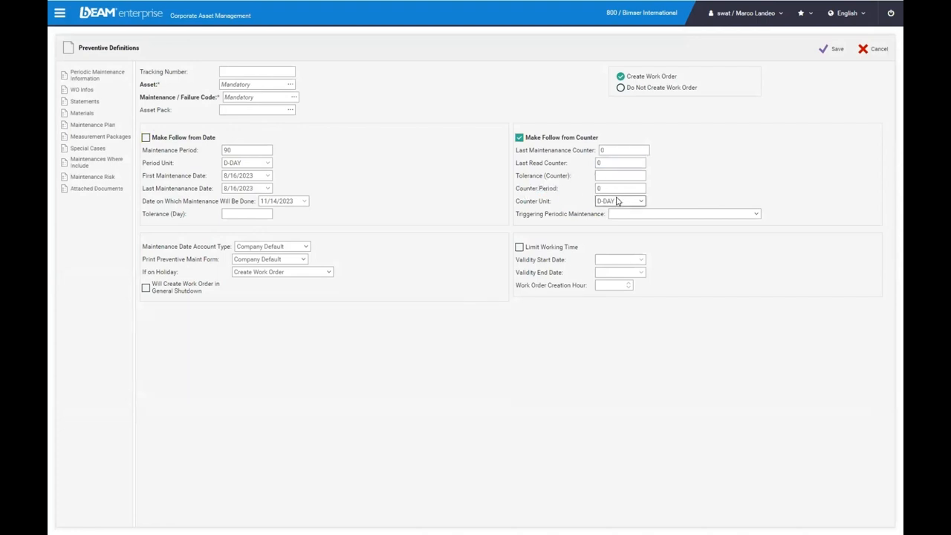
left_click(639, 201)
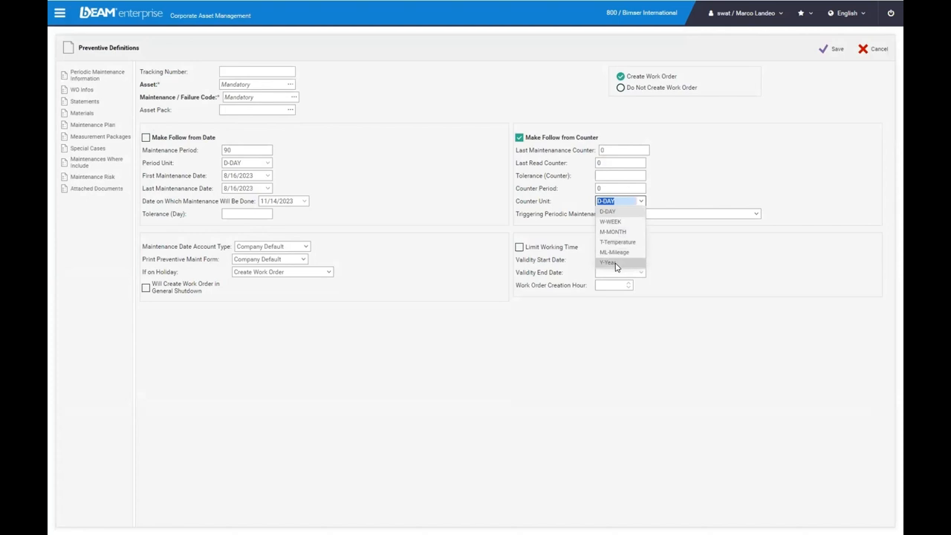
left_click(606, 211)
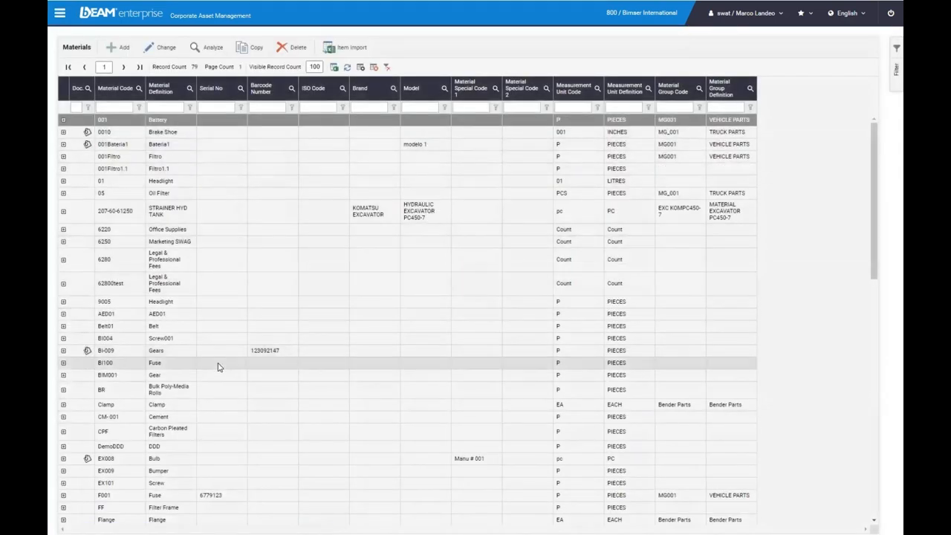
Step: Scroll the Materials list to reach the Gear material record
scroll("down", 3)
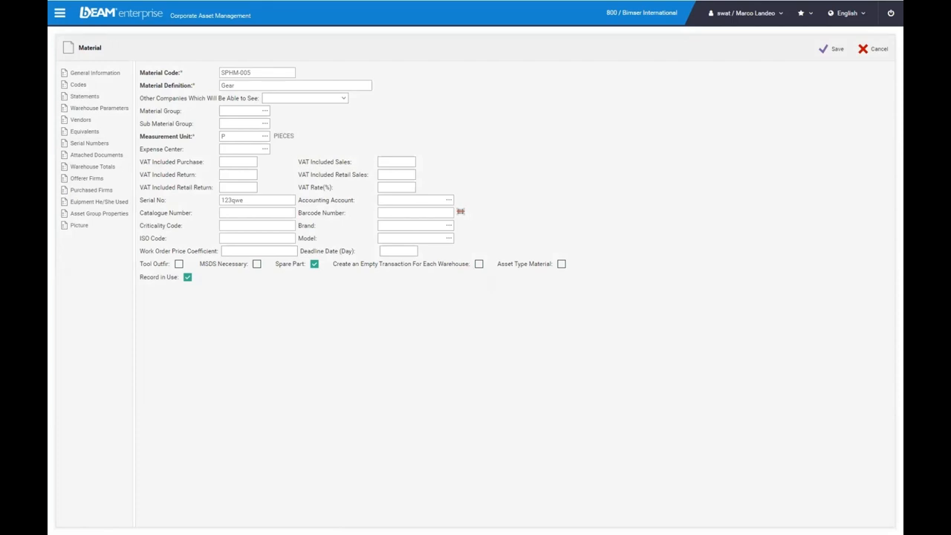
Step: Check Gear's stock limits (min 10, max 100, safe 40), its empty vendors and equivalents lists
left_click(98, 107)
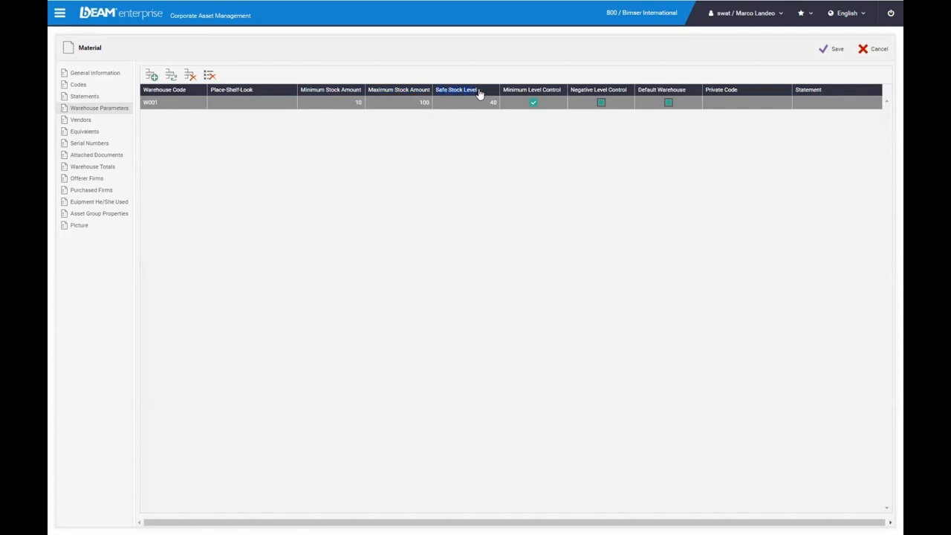
mouse_move(279, 152)
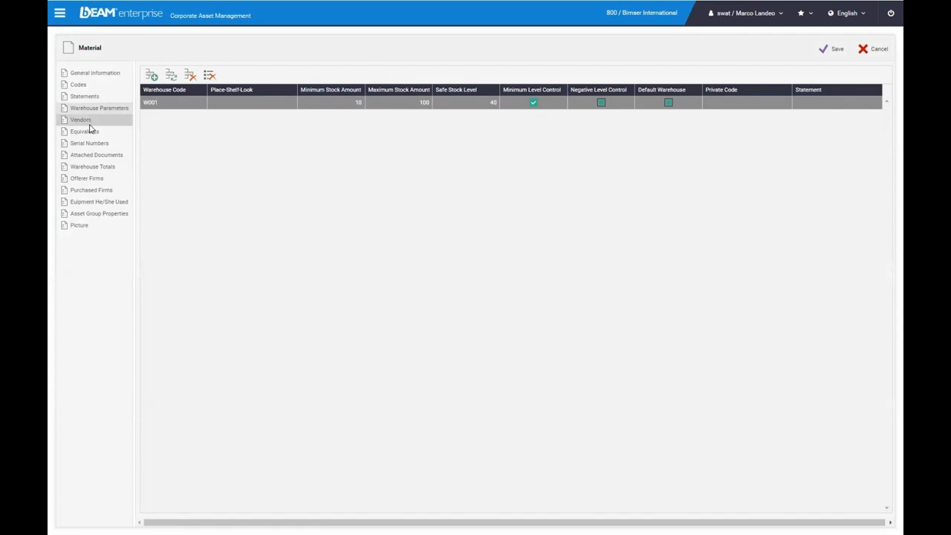
left_click(80, 119)
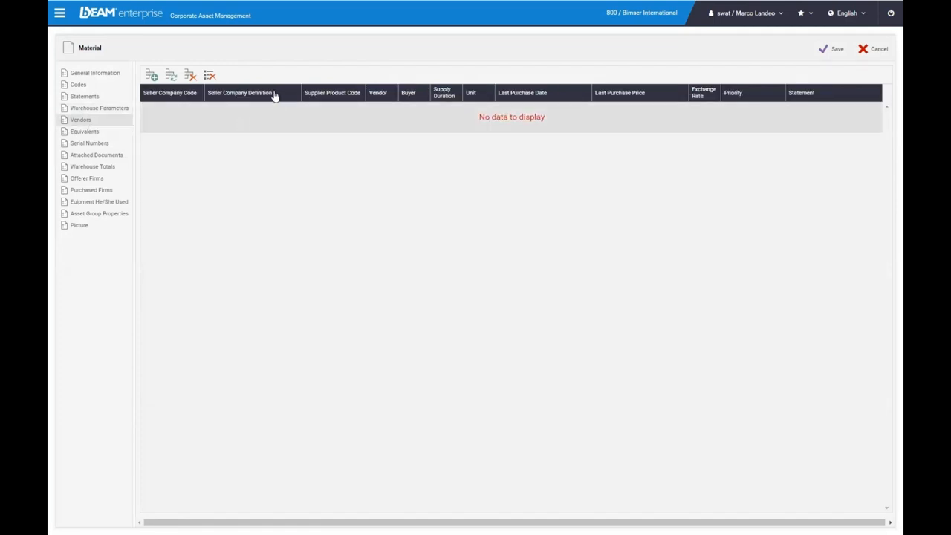
left_click(85, 131)
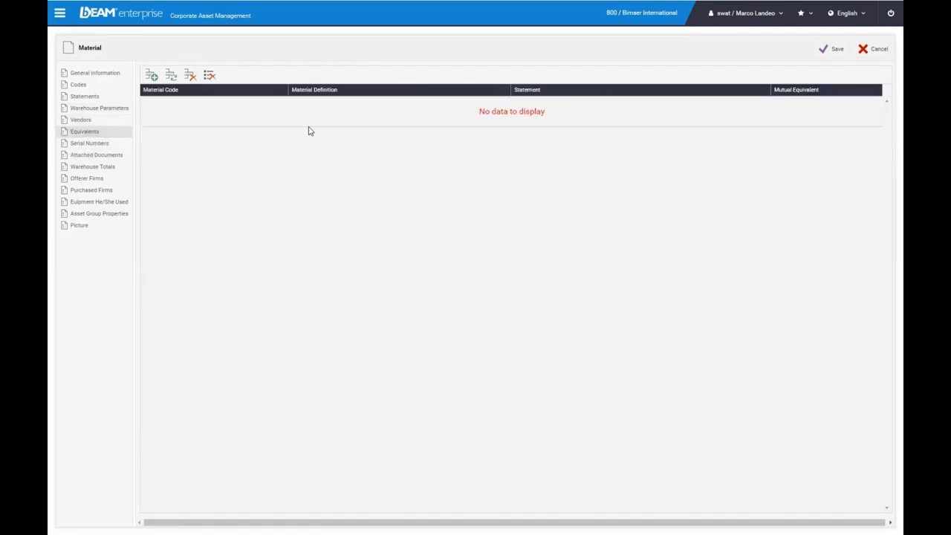
mouse_move(234, 254)
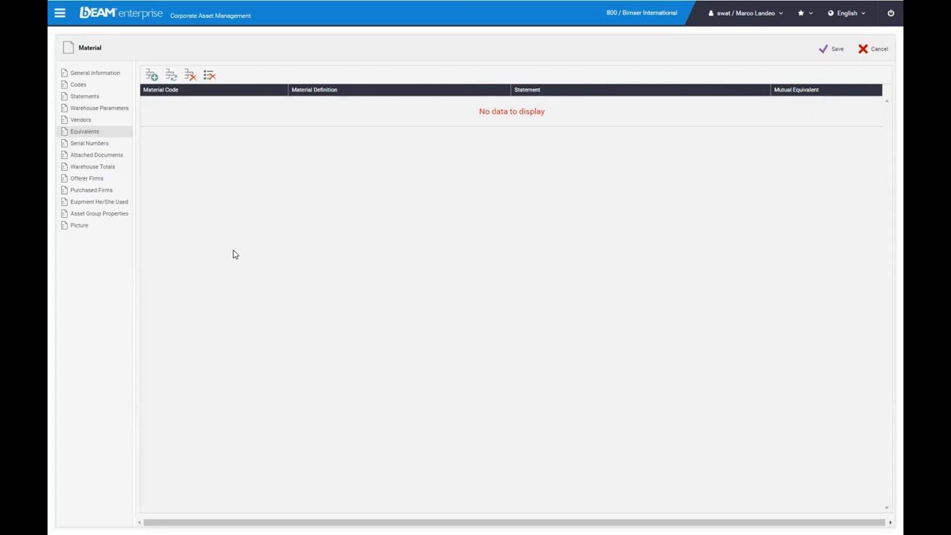
mouse_move(97, 155)
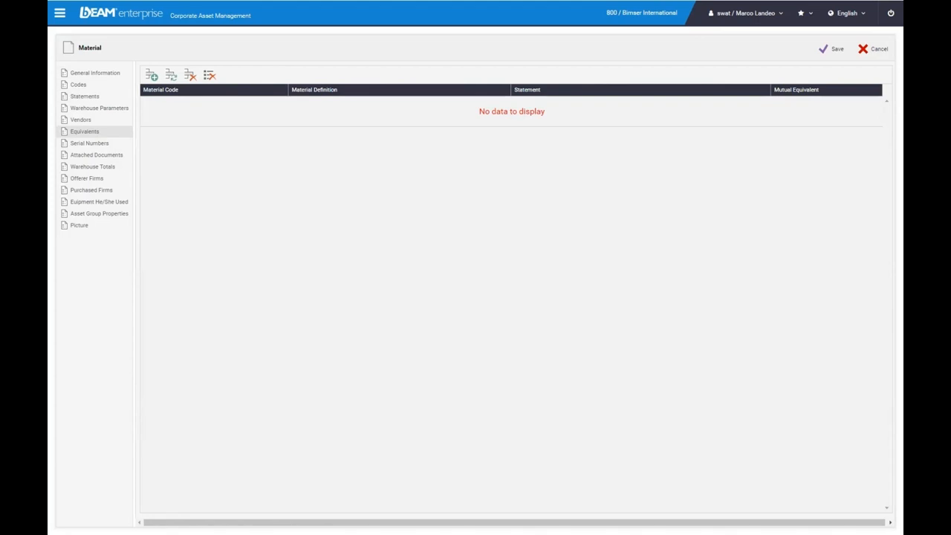
mouse_move(54, 27)
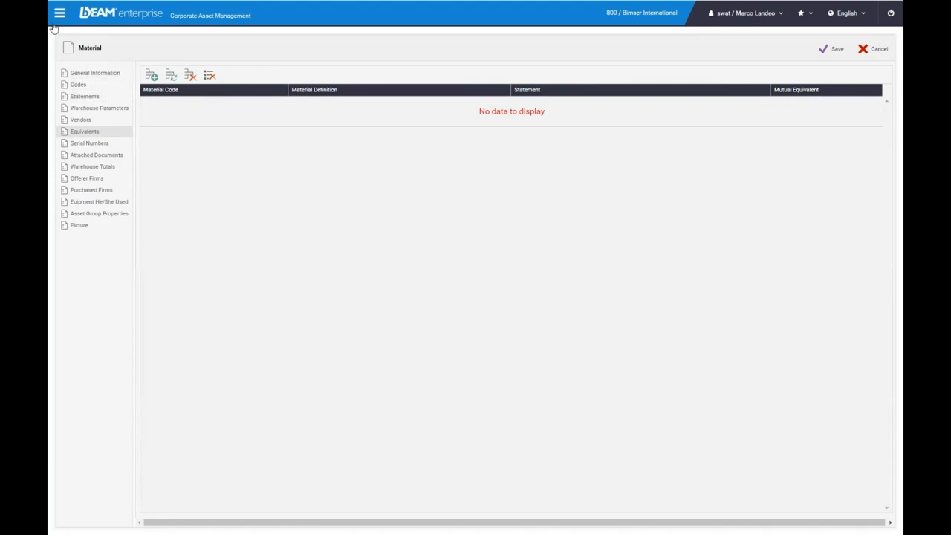
Step: Navigate via the main menu to Personnel > Resources to list personnel resources
left_click(59, 12)
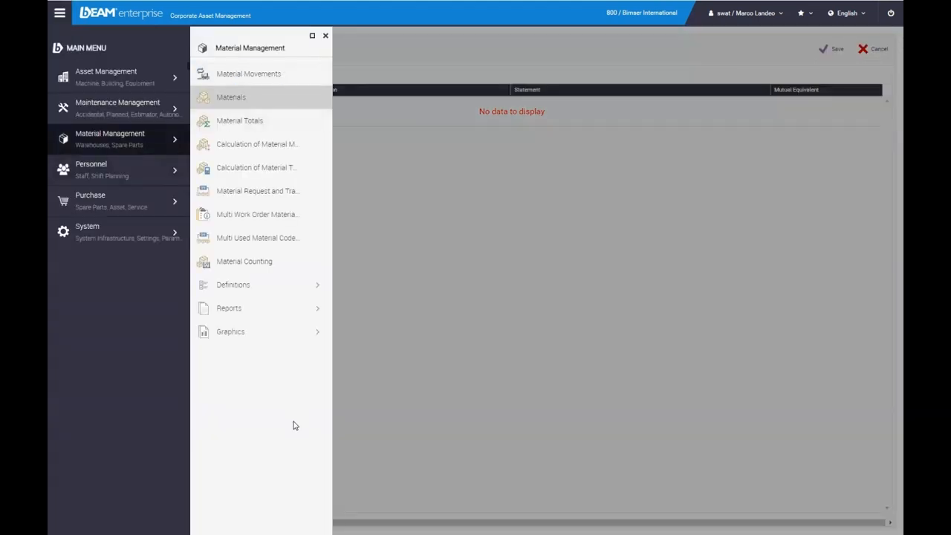
left_click(248, 75)
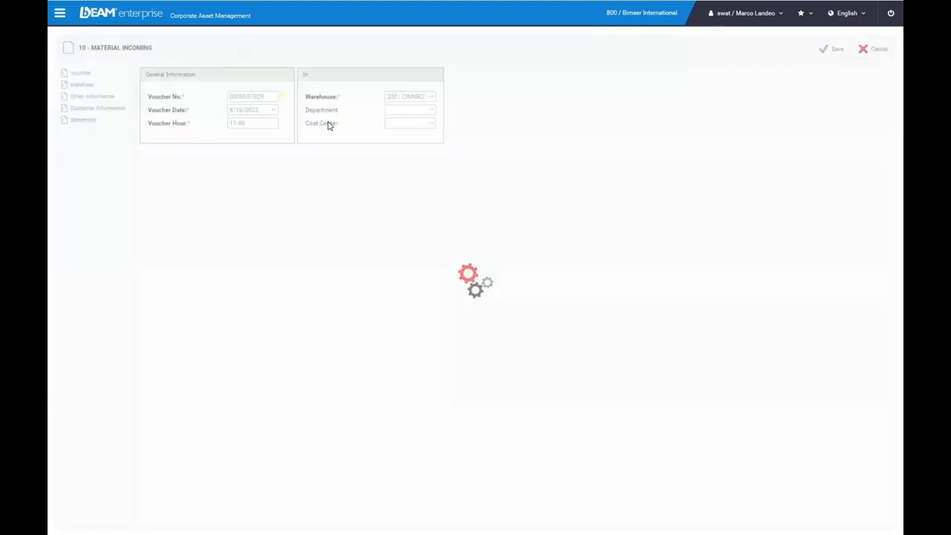
left_click(60, 13)
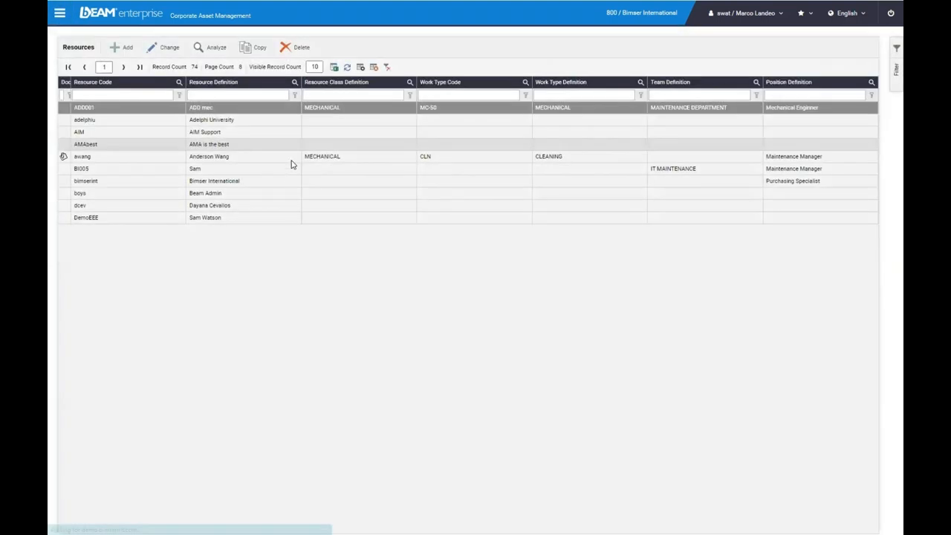
left_click(208, 156)
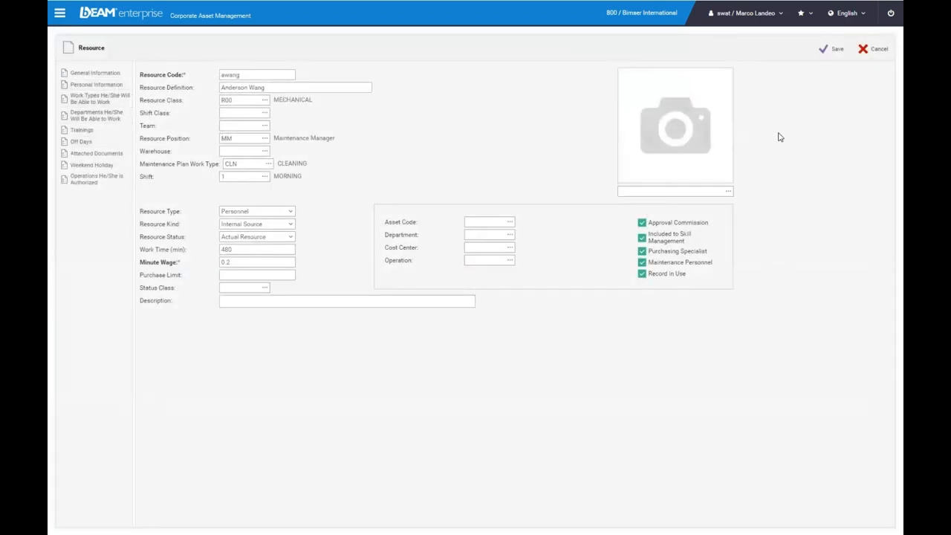
left_click(95, 85)
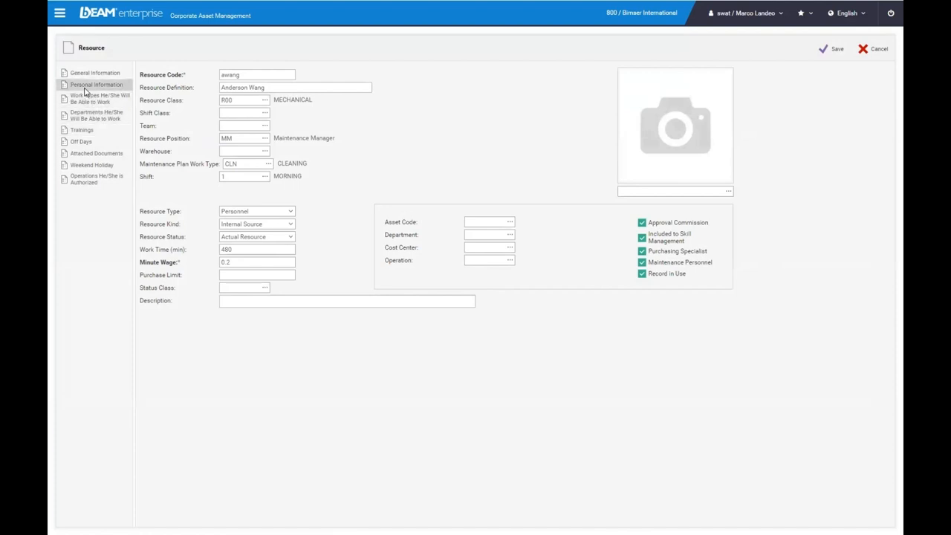
left_click(95, 83)
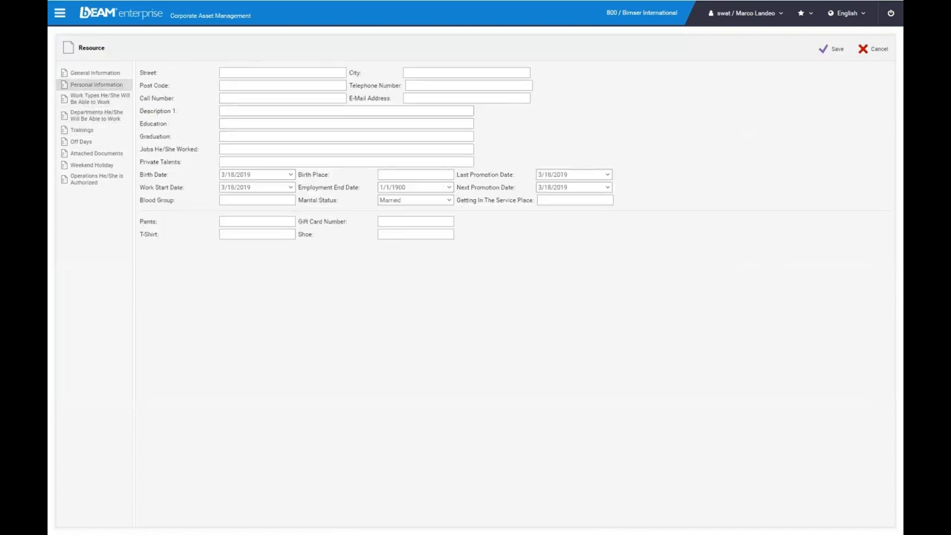
mouse_move(64, 223)
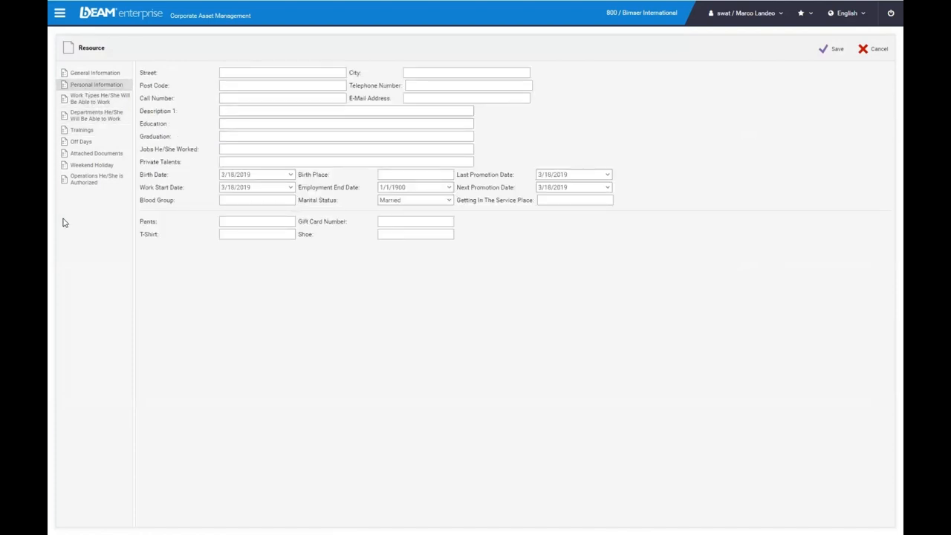
mouse_move(82, 129)
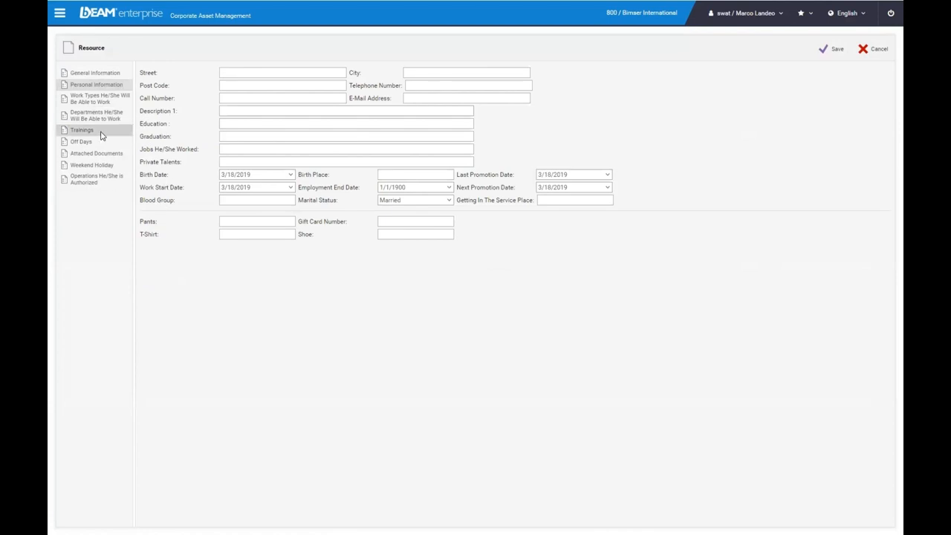
left_click(82, 130)
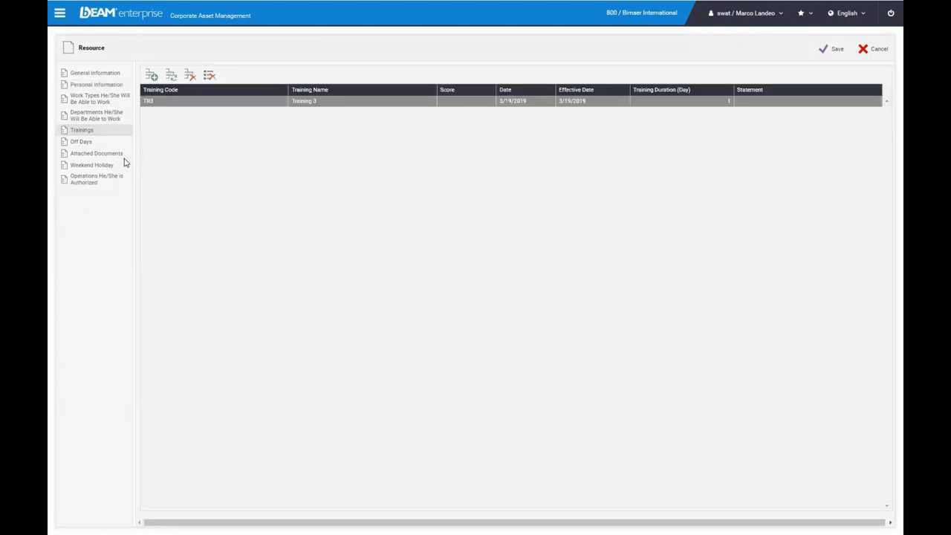
left_click(95, 153)
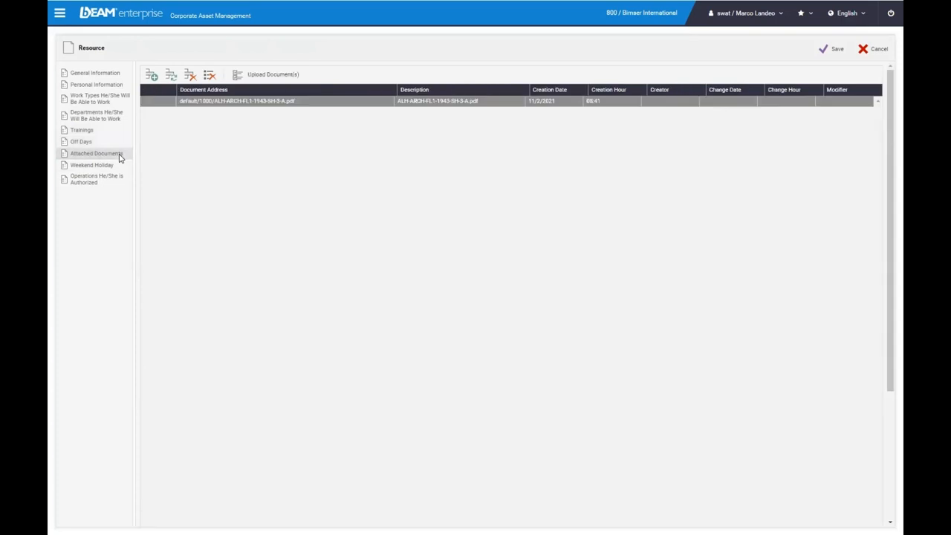
left_click(92, 164)
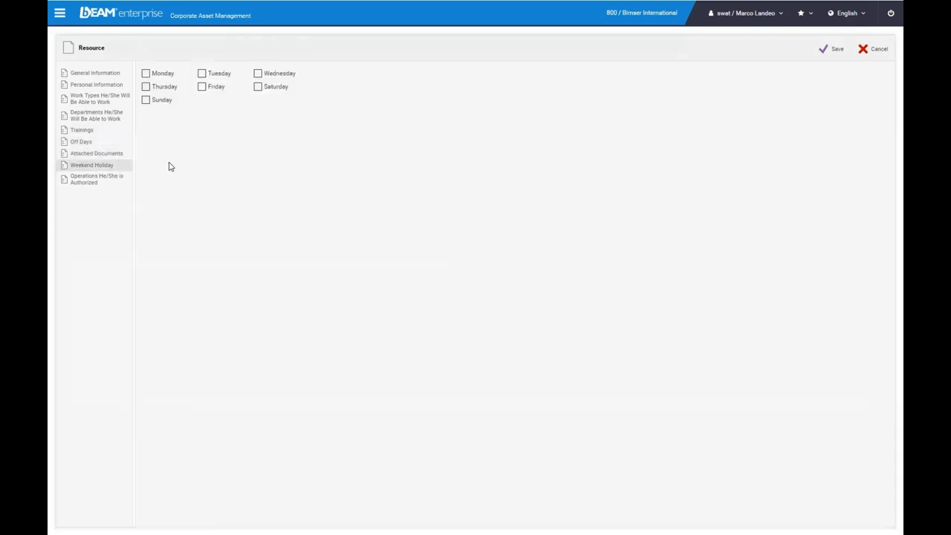
left_click(60, 12)
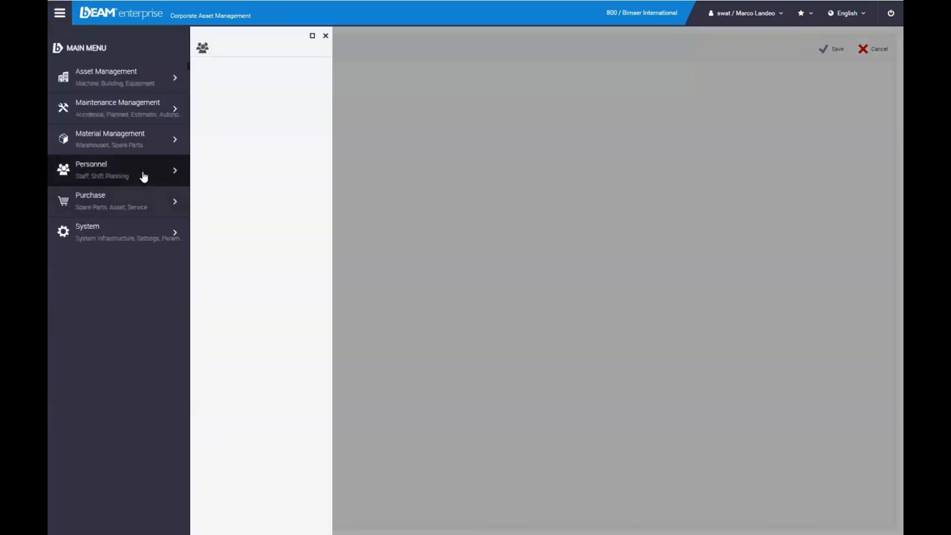
Step: Show the Adelphi University resource calendar in week, month, agenda and time-schedule layouts
left_click(112, 169)
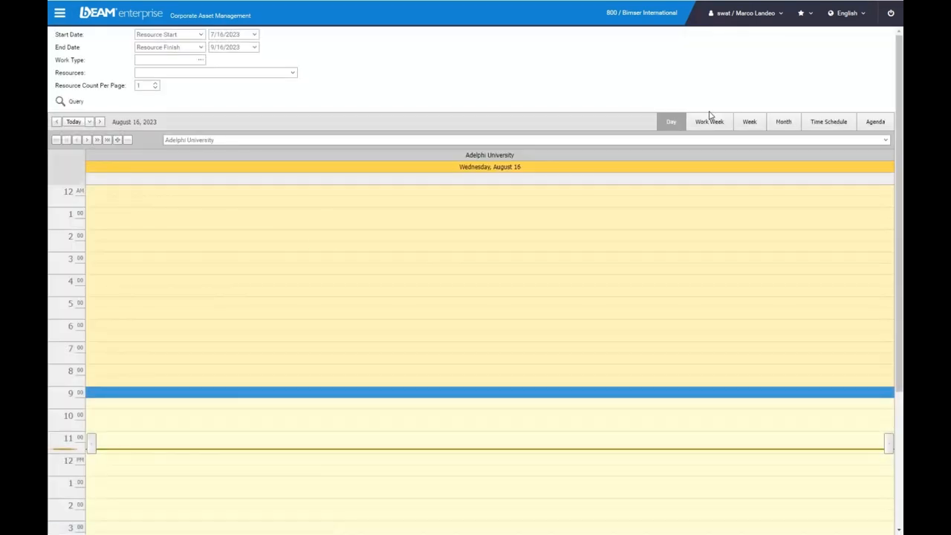
left_click(708, 122)
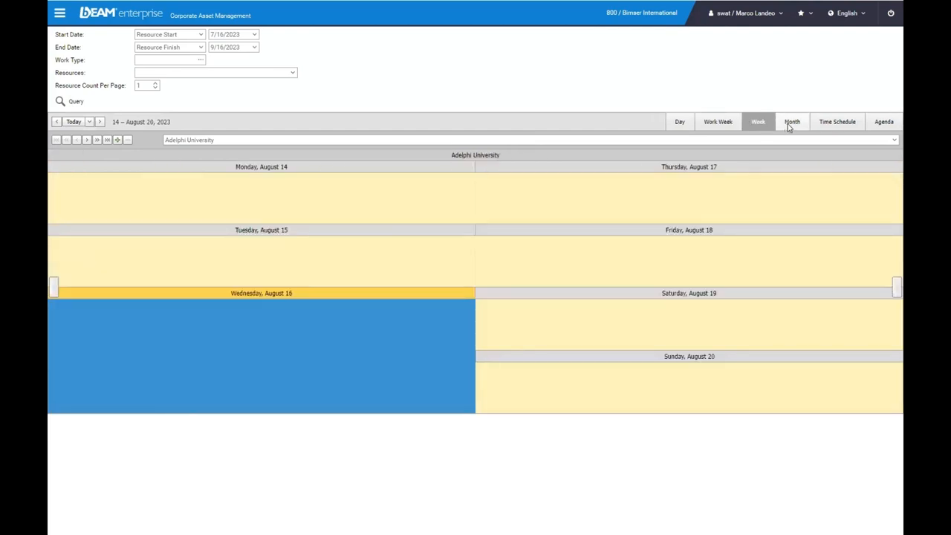
left_click(792, 122)
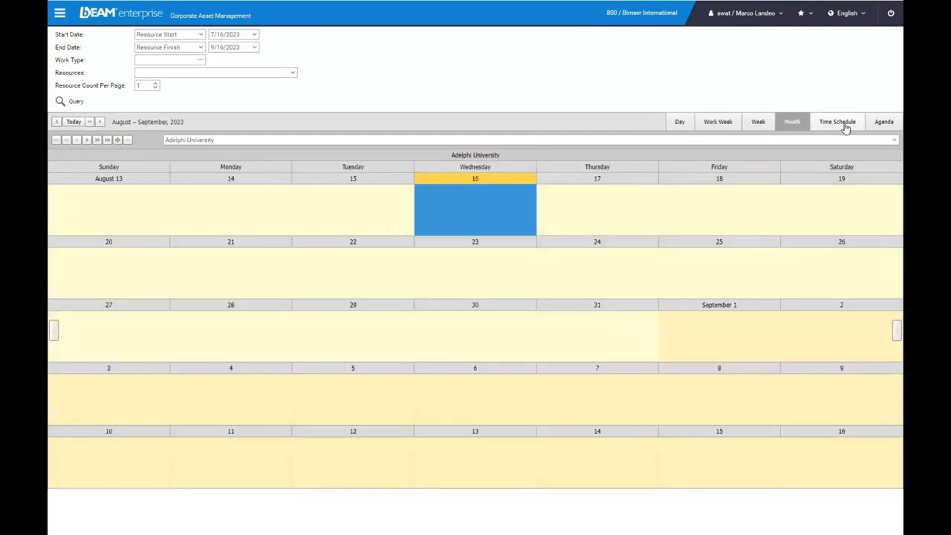
left_click(883, 122)
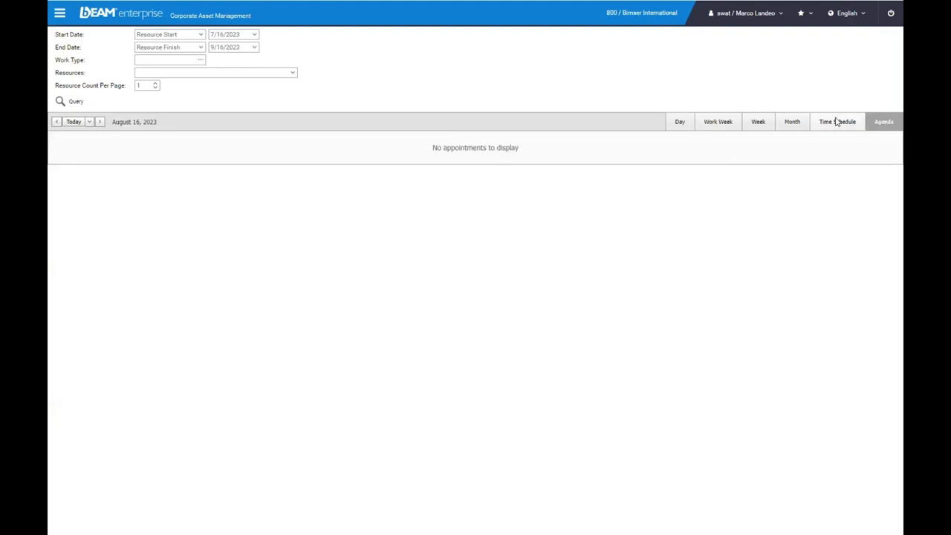
left_click(838, 122)
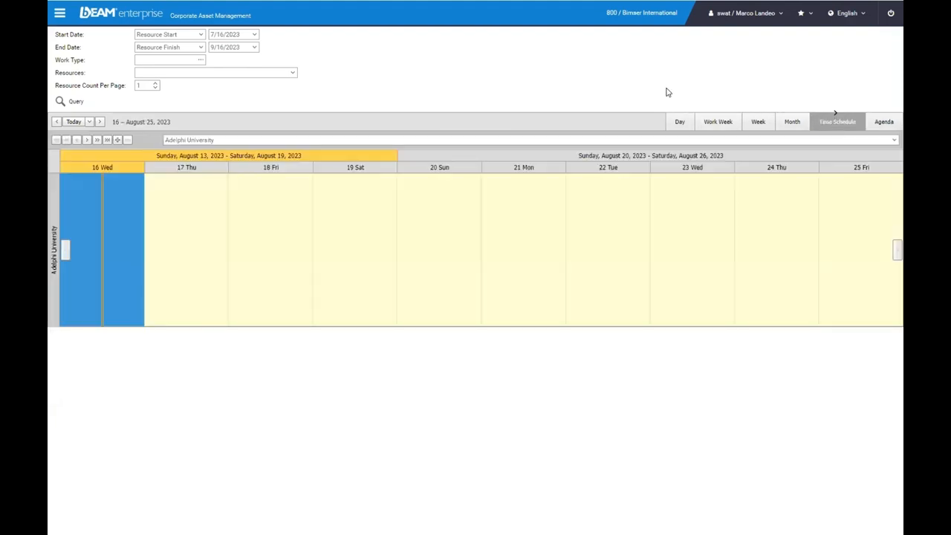